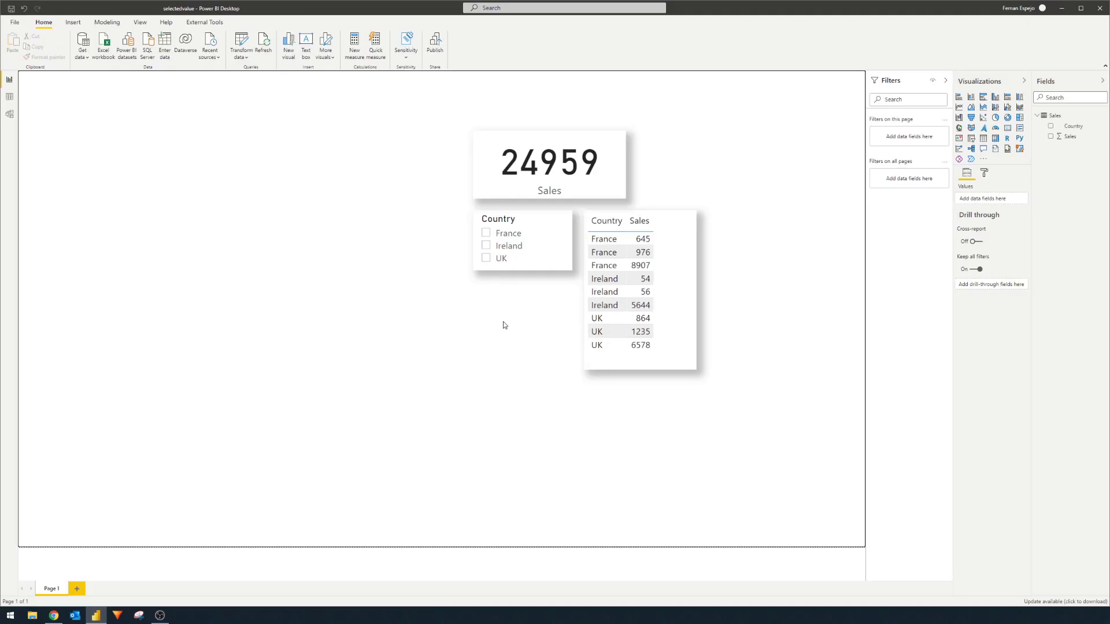
pyautogui.moveTo(534, 314)
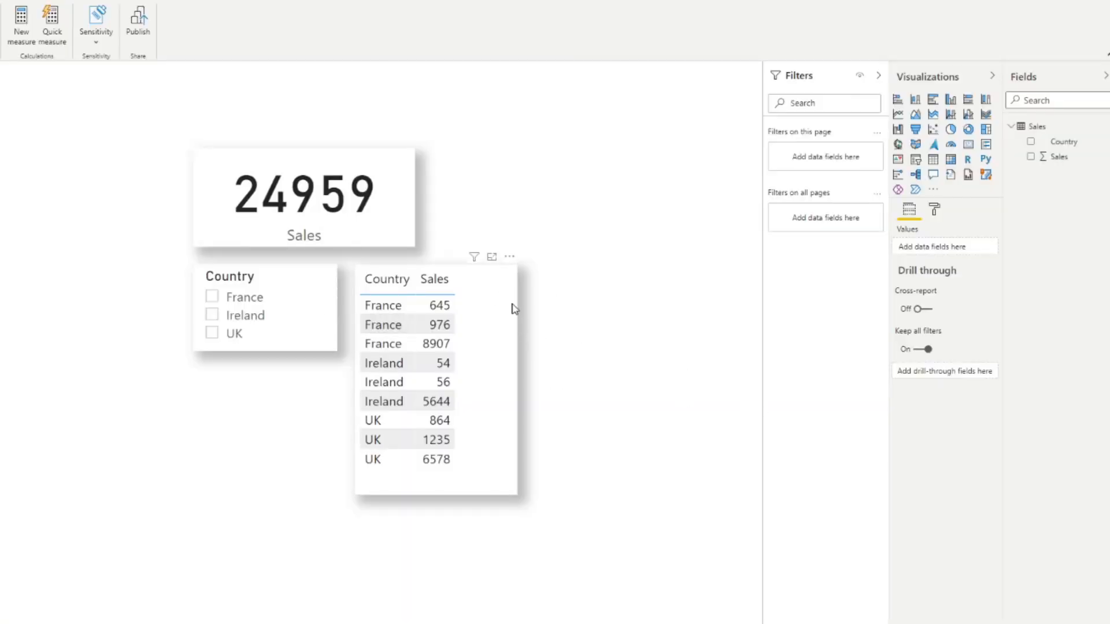
pyautogui.moveTo(559, 351)
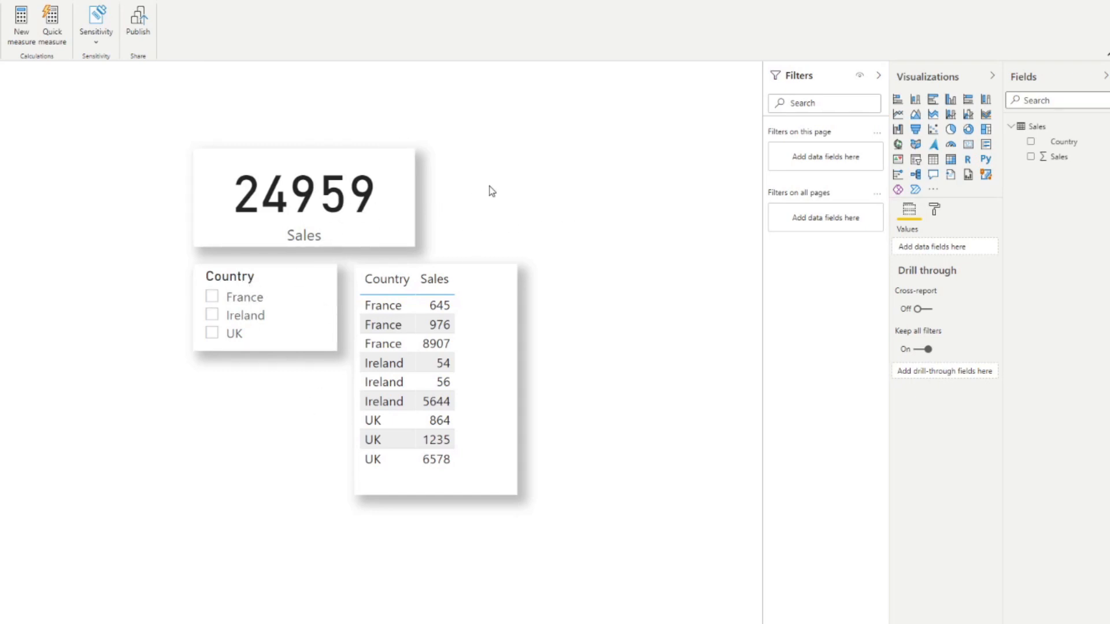
pyautogui.moveTo(514, 253)
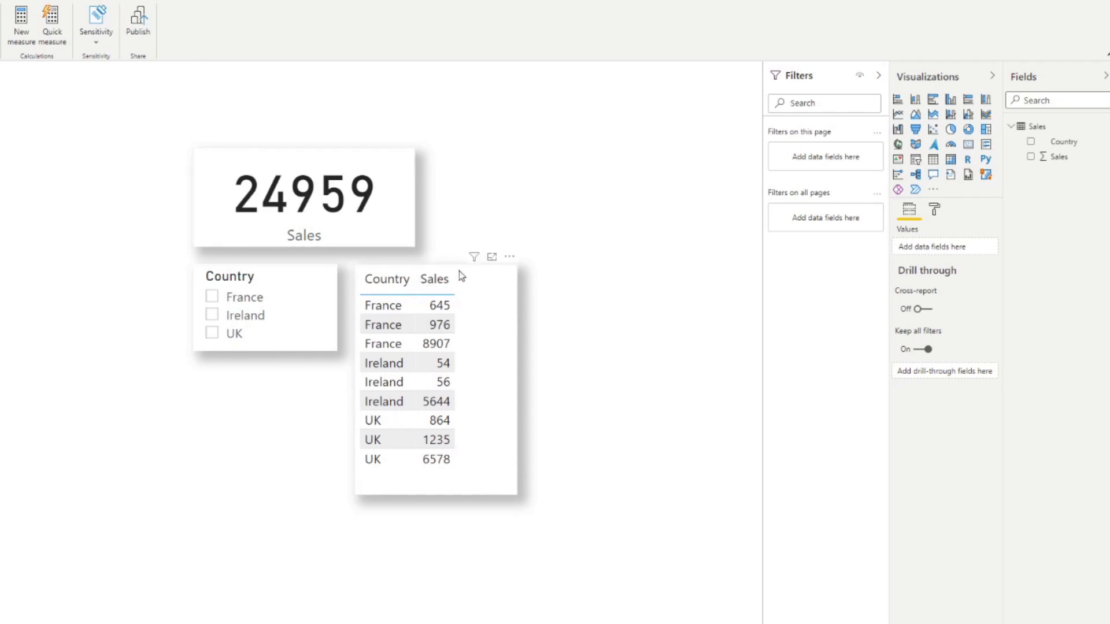
pyautogui.moveTo(281, 373)
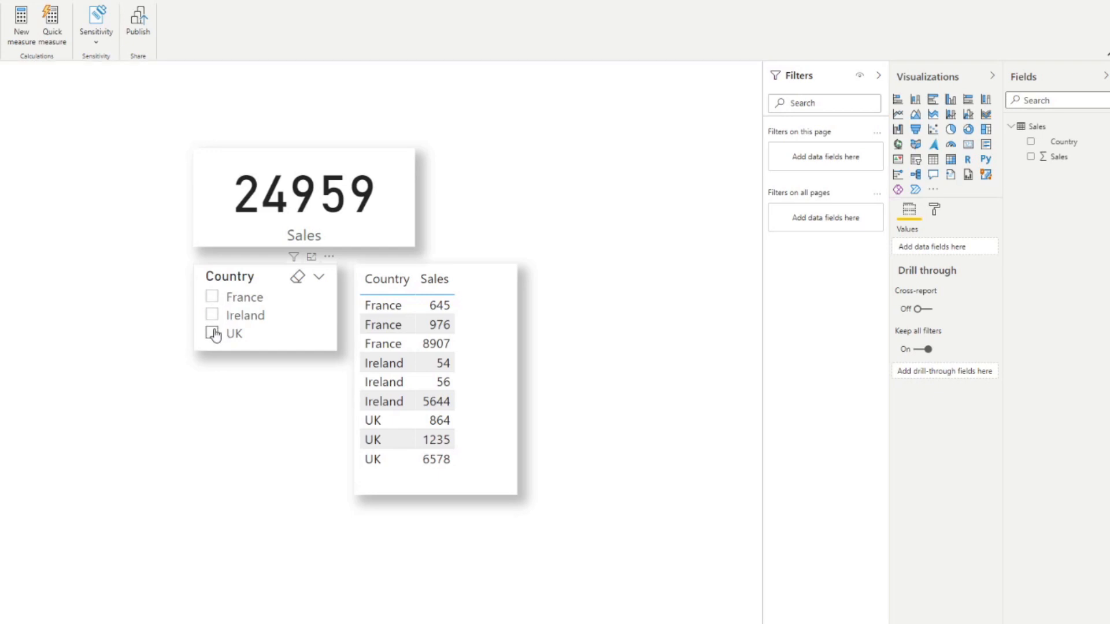
# - Select UK then add Ireland in the Country slicer so the Sales card reads 14431
pyautogui.click(212, 333)
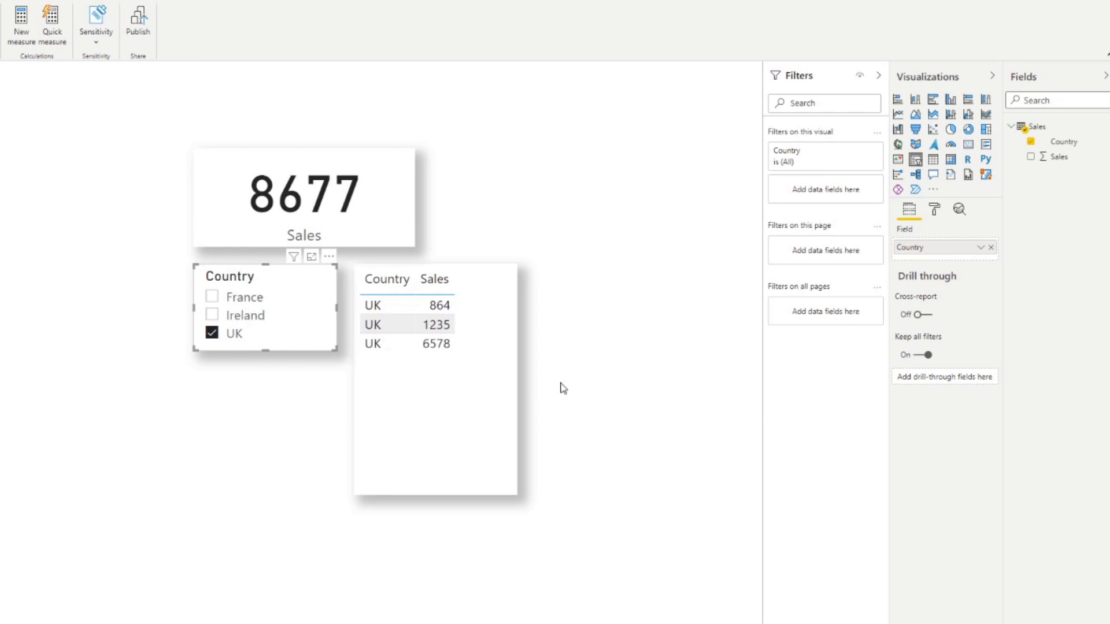
pyautogui.moveTo(464, 194)
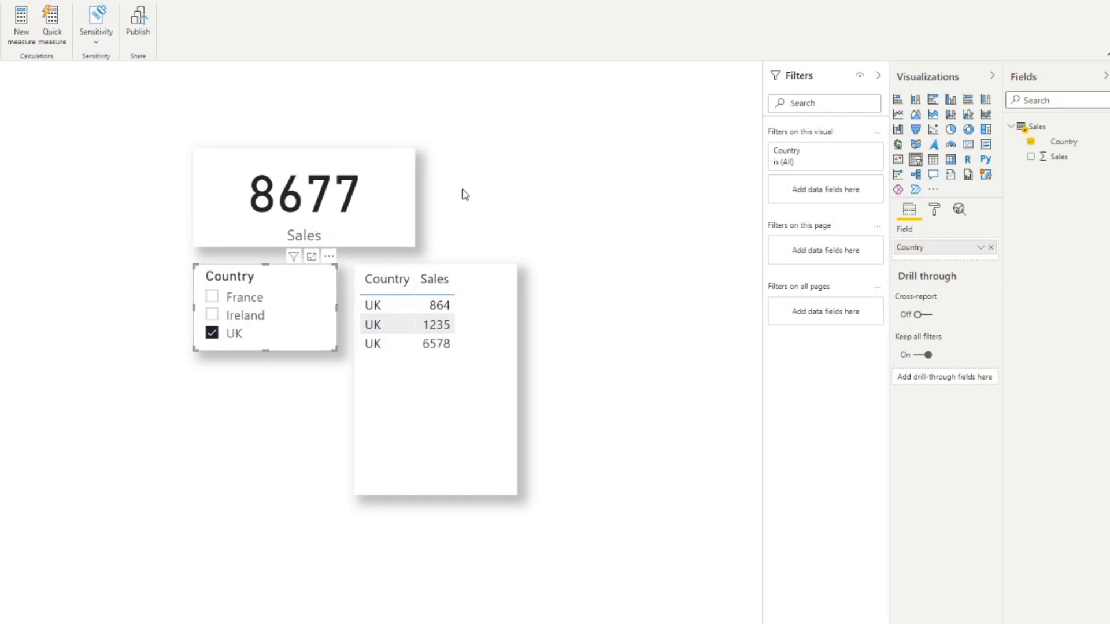
pyautogui.moveTo(503, 358)
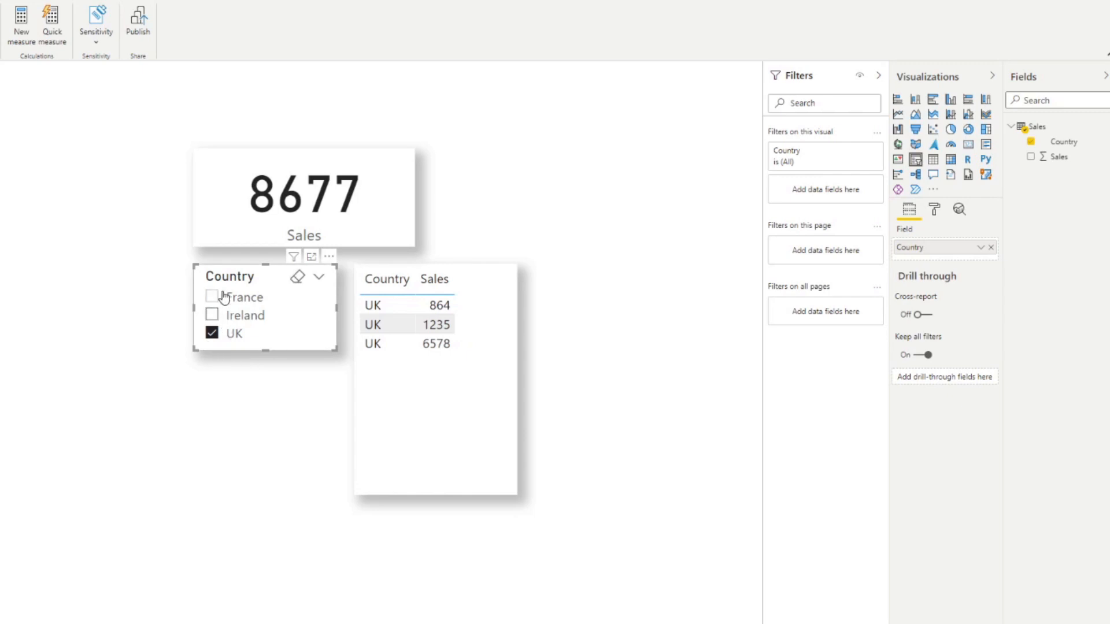
pyautogui.moveTo(210, 319)
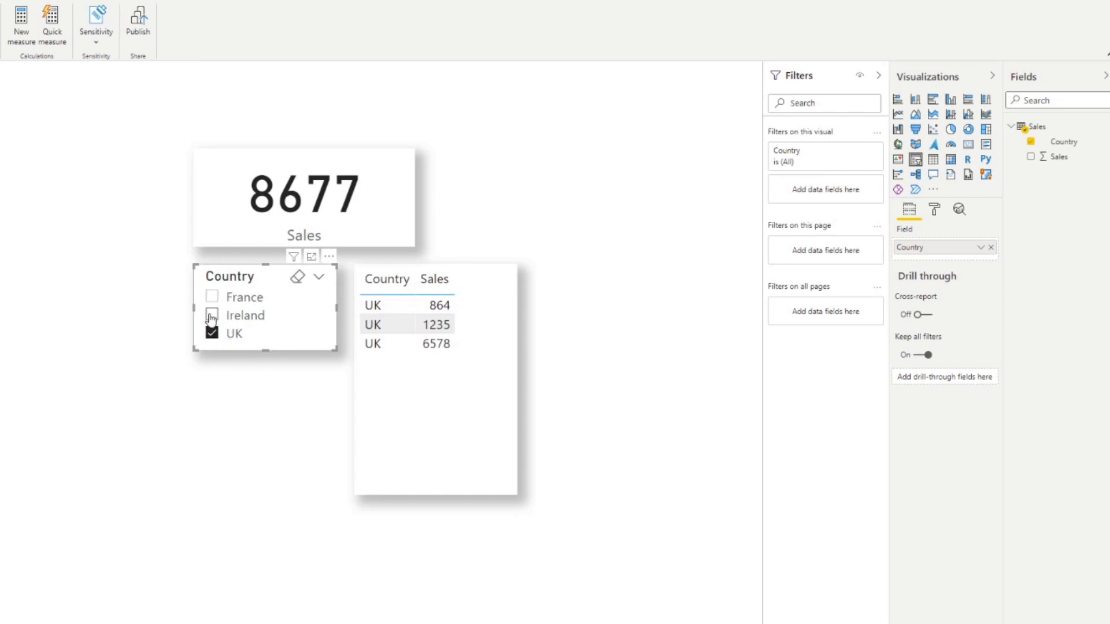
pyautogui.click(211, 314)
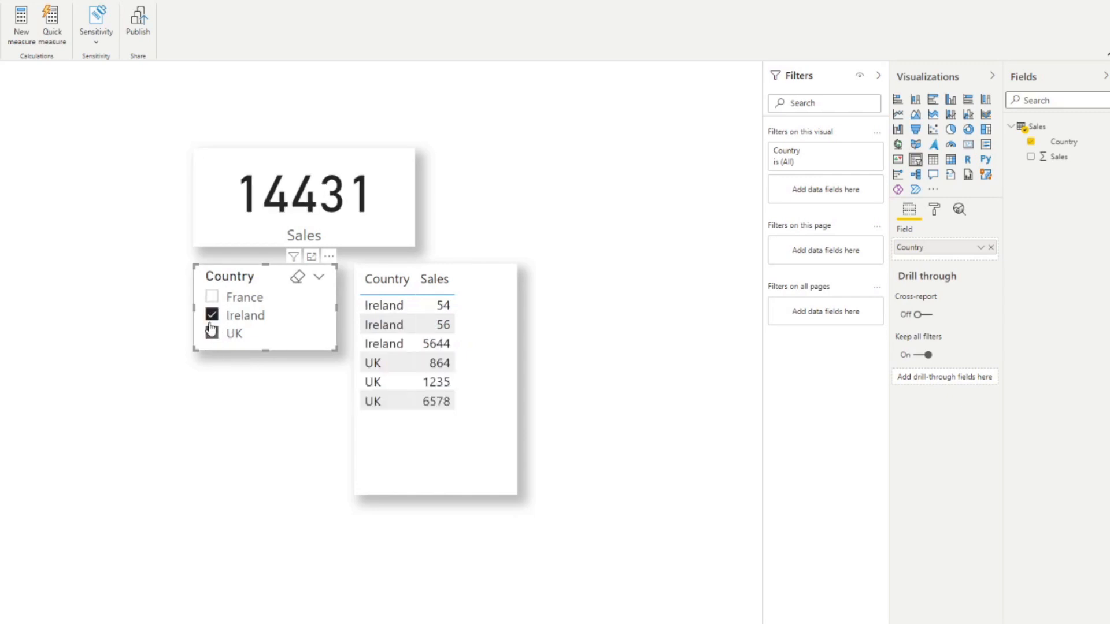
pyautogui.click(210, 333)
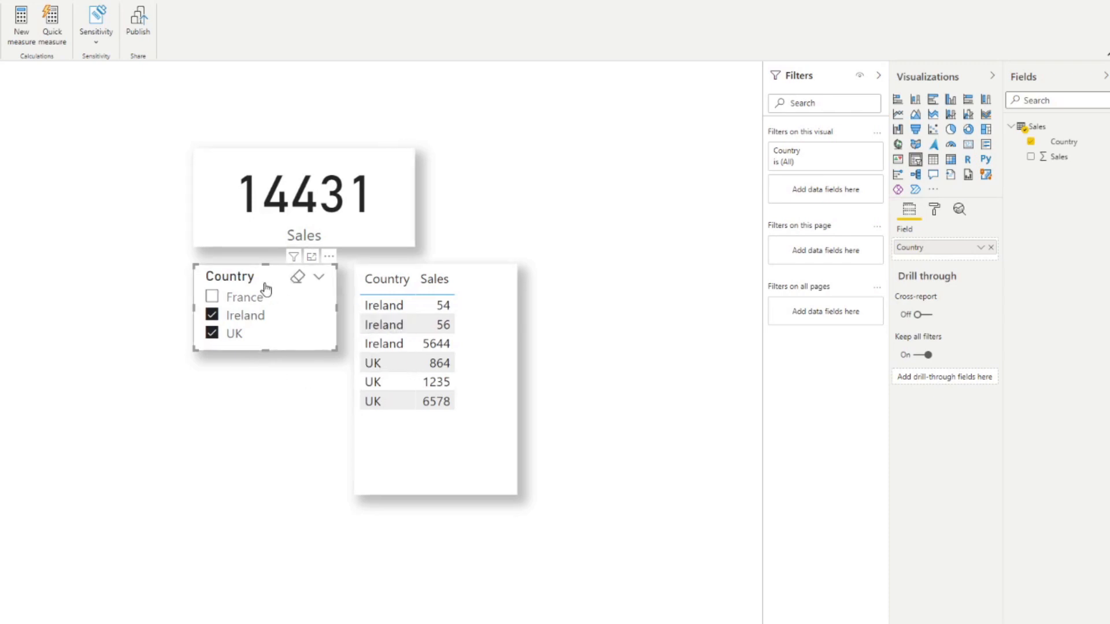
pyautogui.moveTo(175, 306)
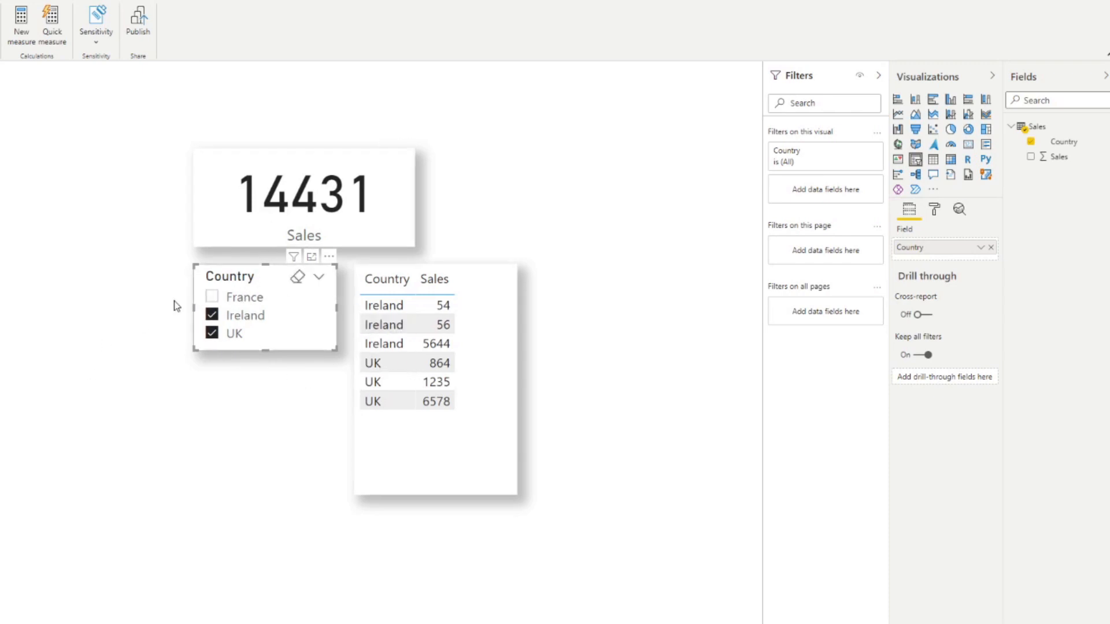
pyautogui.moveTo(388, 215)
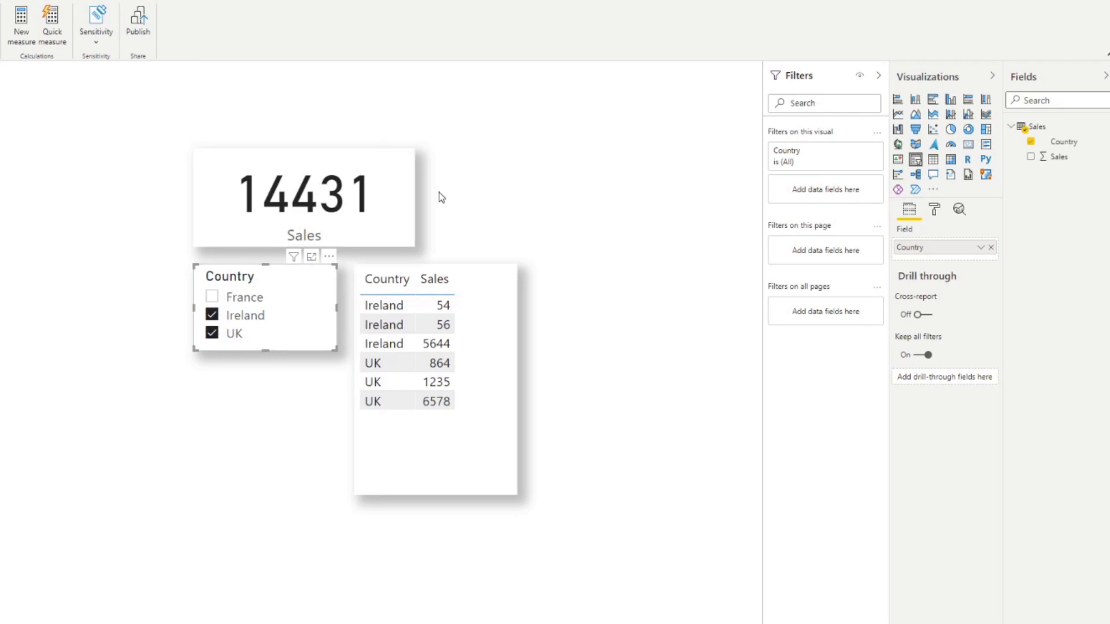
pyautogui.click(303, 195)
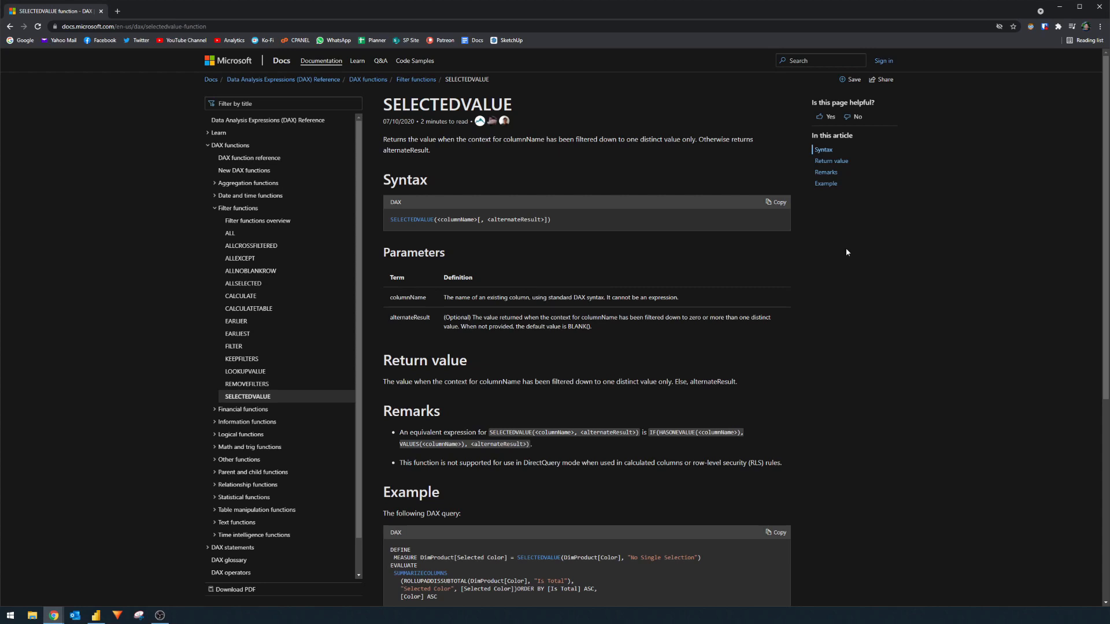
pyautogui.moveTo(850, 246)
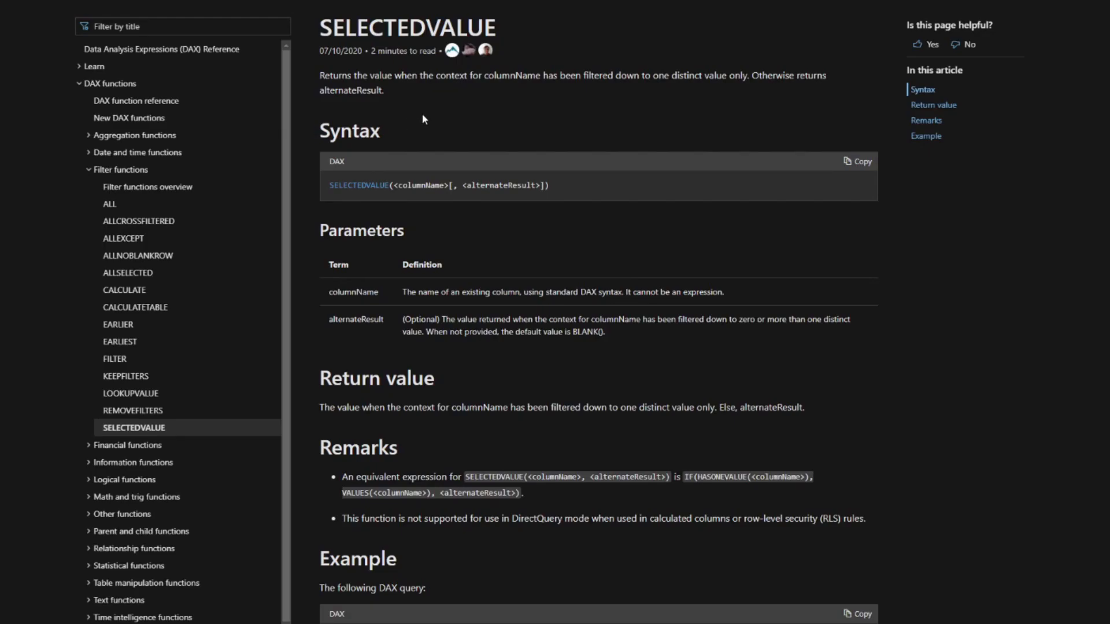
pyautogui.moveTo(426, 114)
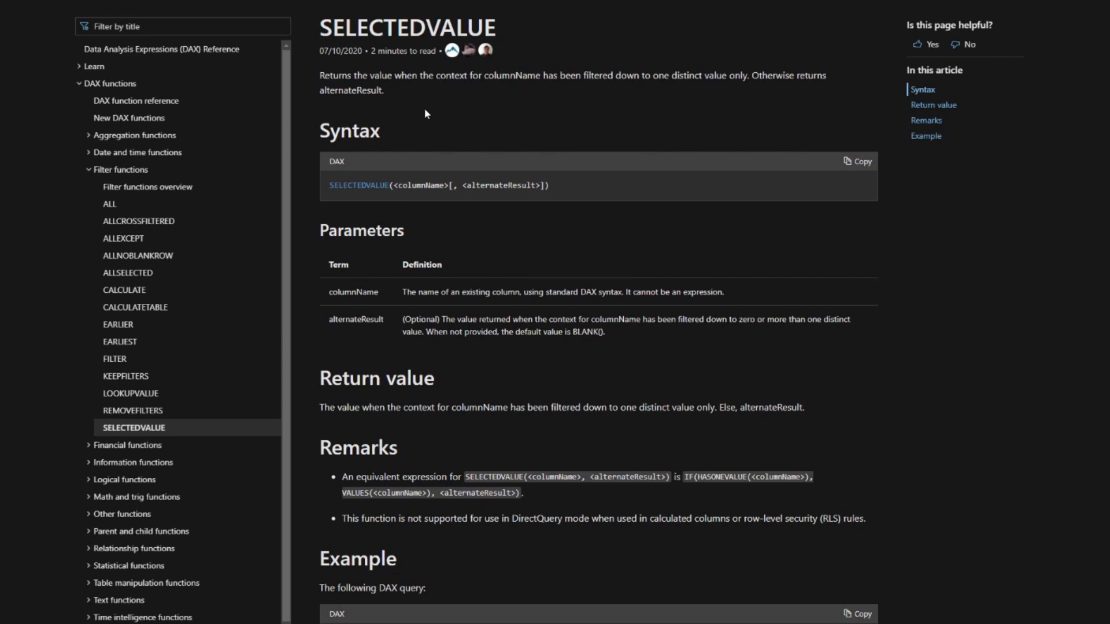
pyautogui.moveTo(430, 104)
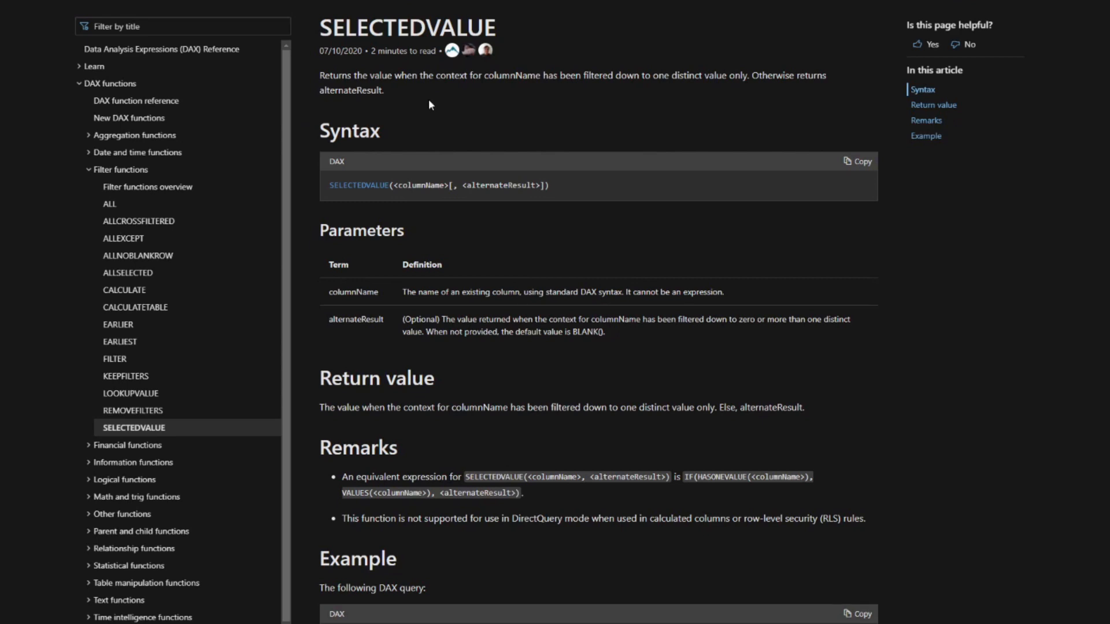
pyautogui.moveTo(388, 205)
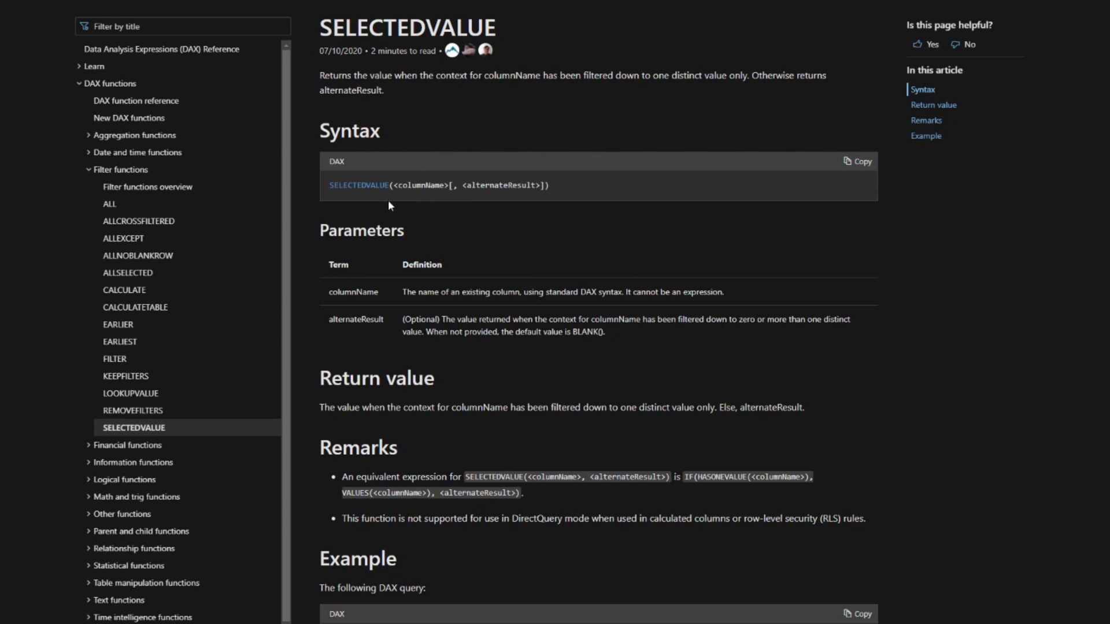
# - Scroll the SELECTEDVALUE docs page down to its Syntax and Return value sections
pyautogui.scroll(-3)
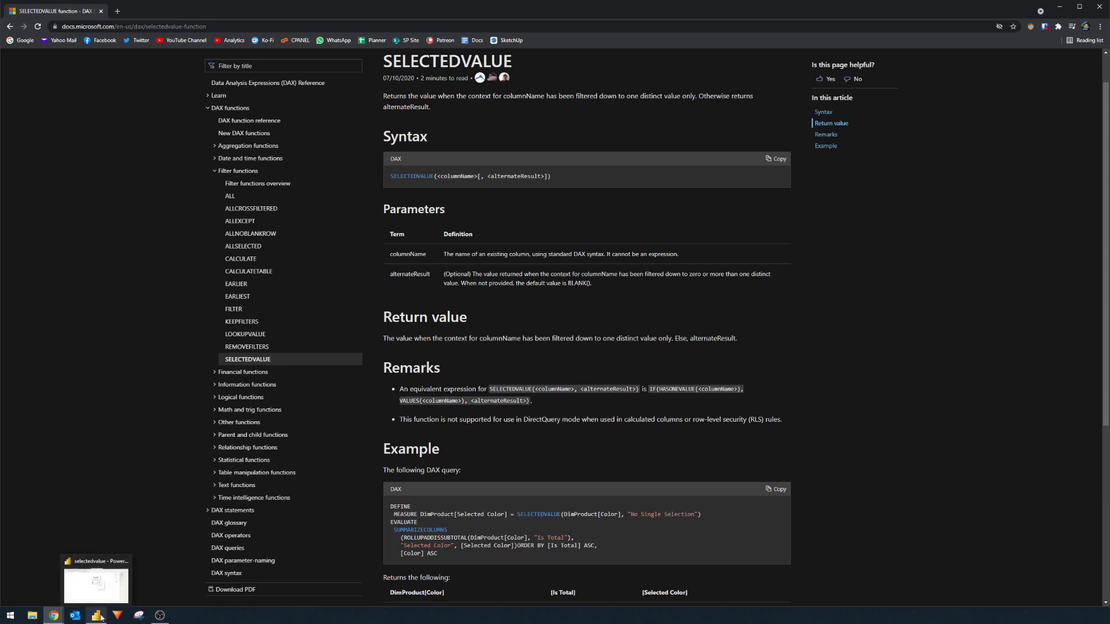
# - Create measure Sales SV = SELECTEDVALUE(Sales[Country], "N/A") in the Sales table
pyautogui.click(98, 614)
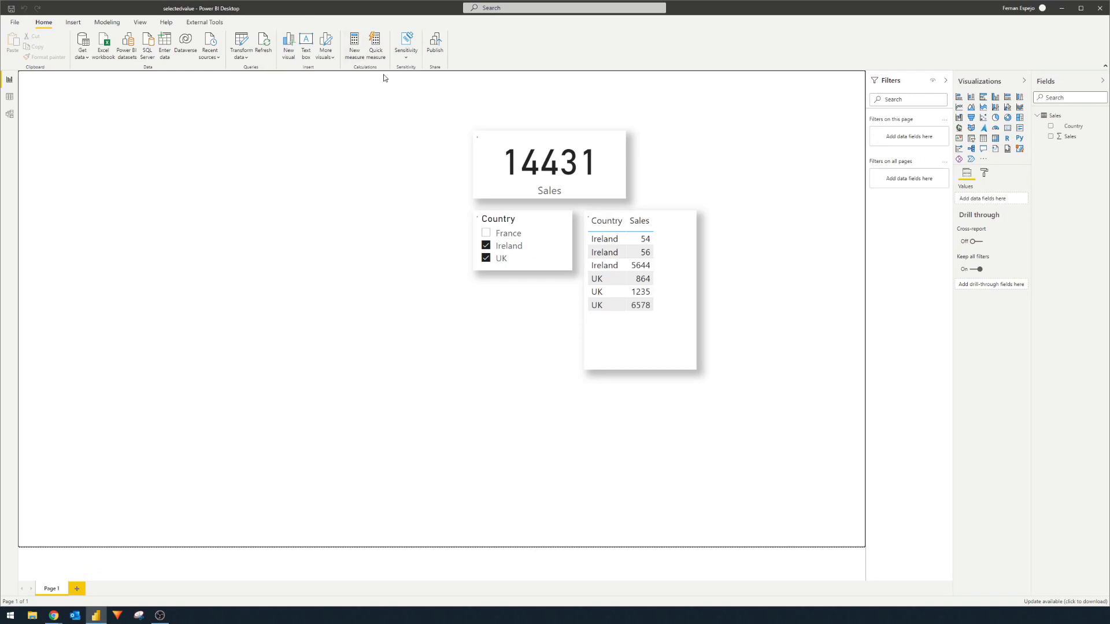
pyautogui.click(354, 45)
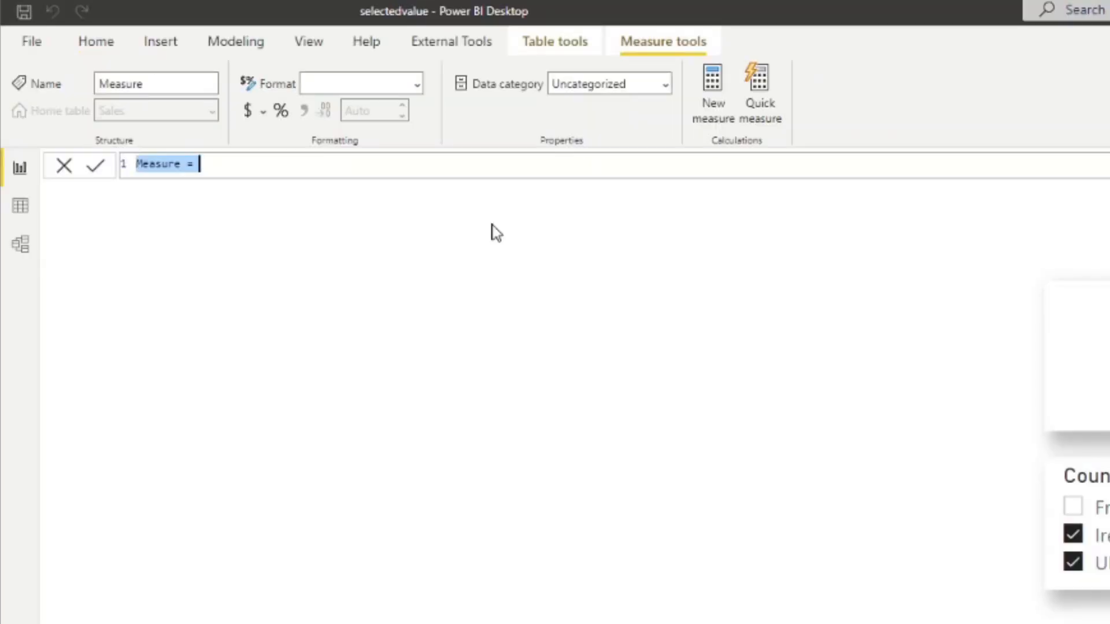
pyautogui.press('Delete')
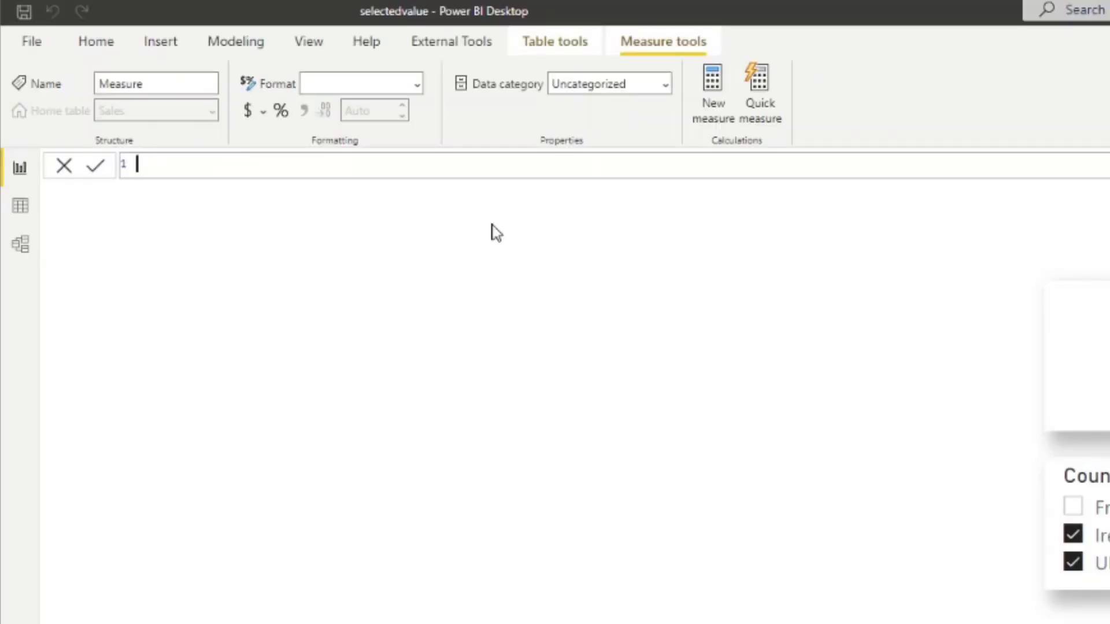
pyautogui.write('Sales')
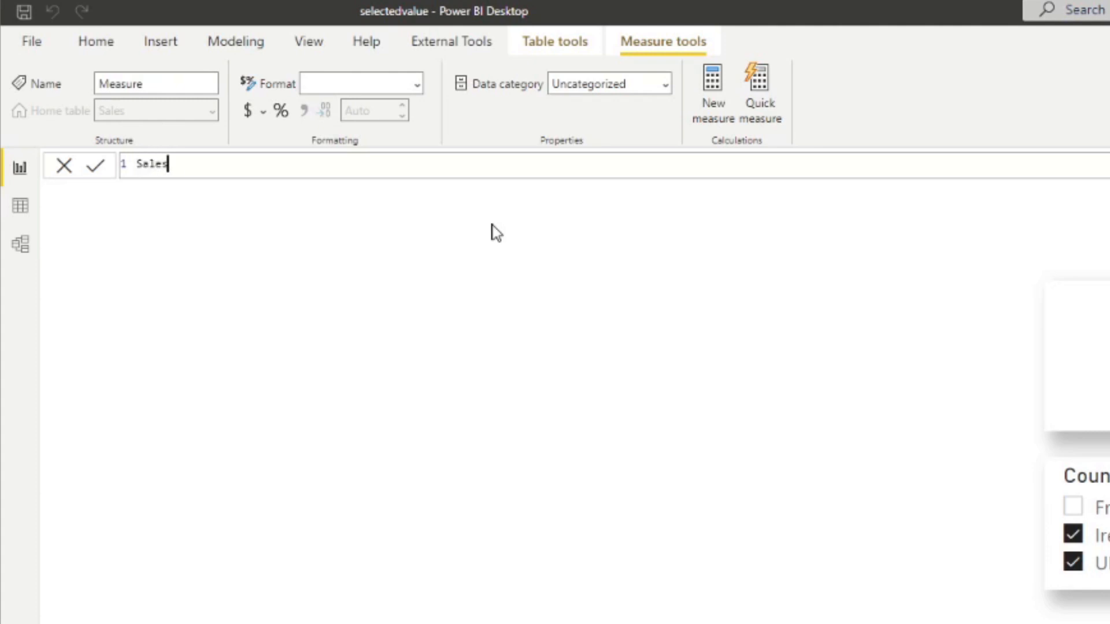
pyautogui.write('=')
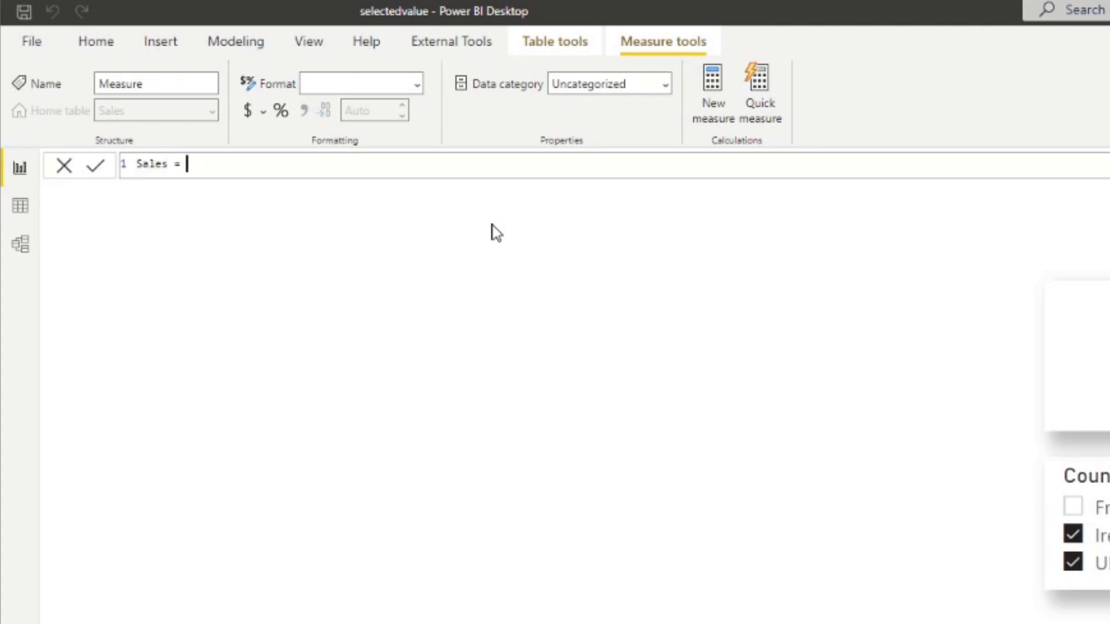
pyautogui.write('SELECTEDVALUE( Sales[Country')
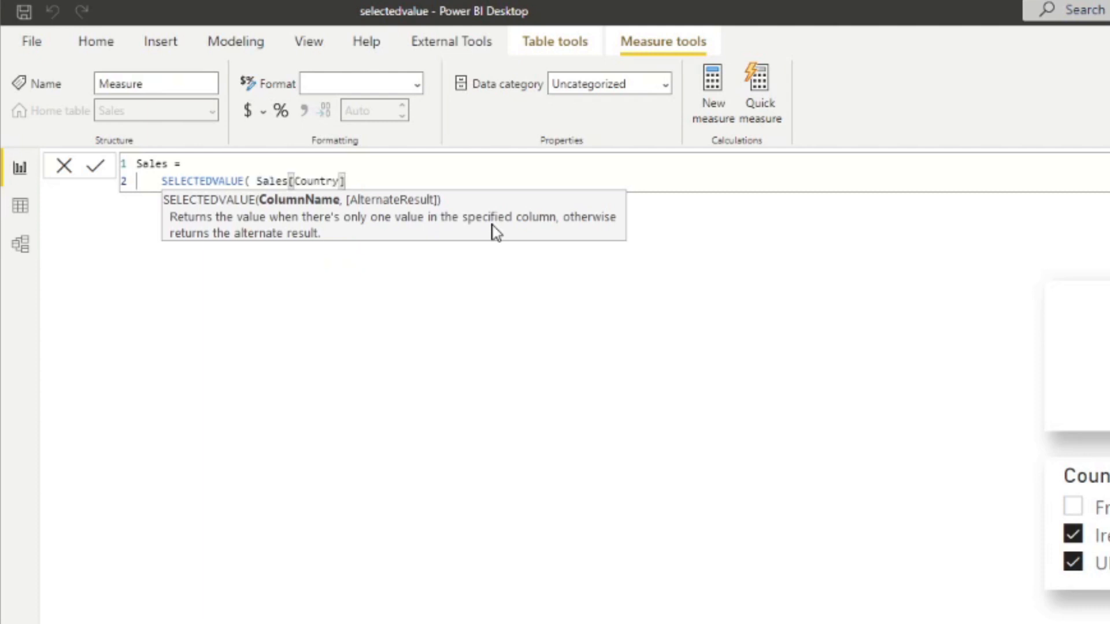
pyautogui.write(', "')
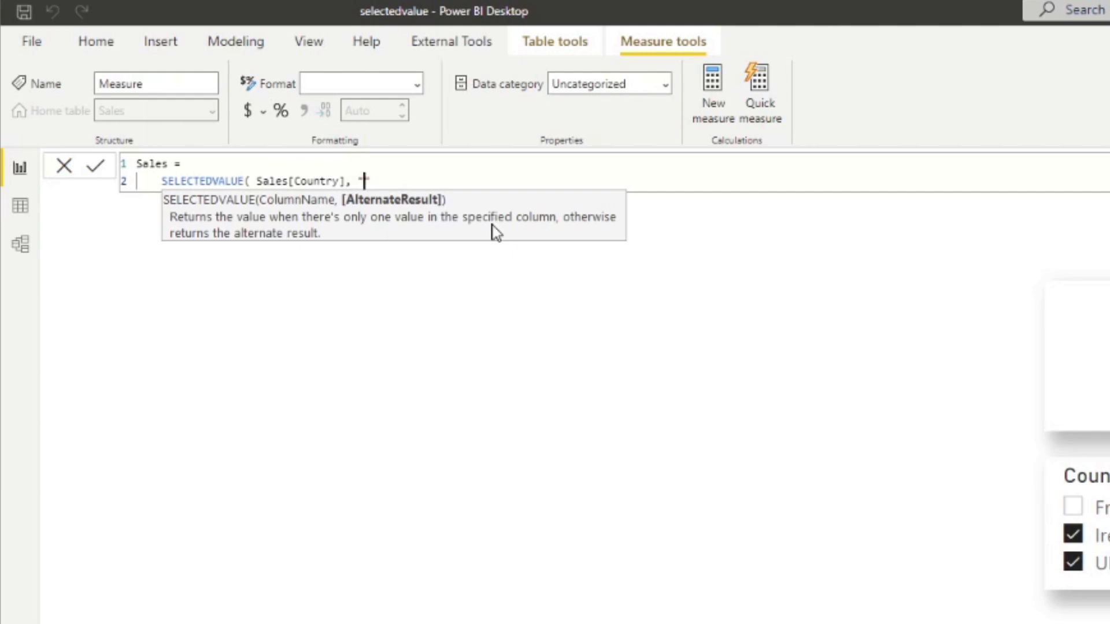
pyautogui.write('"N/A" )')
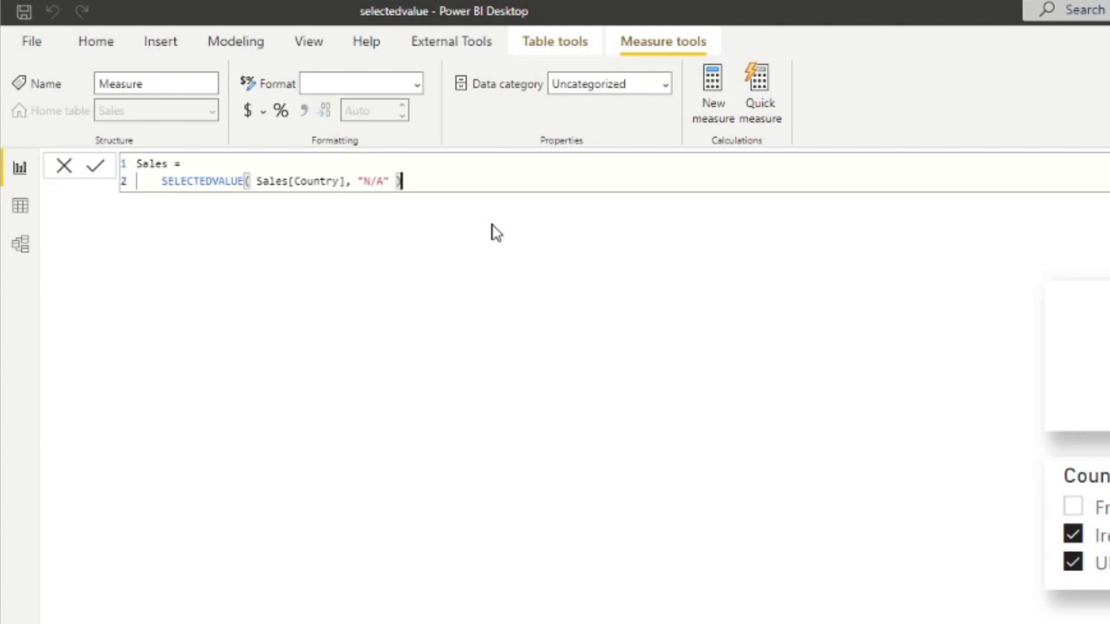
pyautogui.moveTo(157, 273)
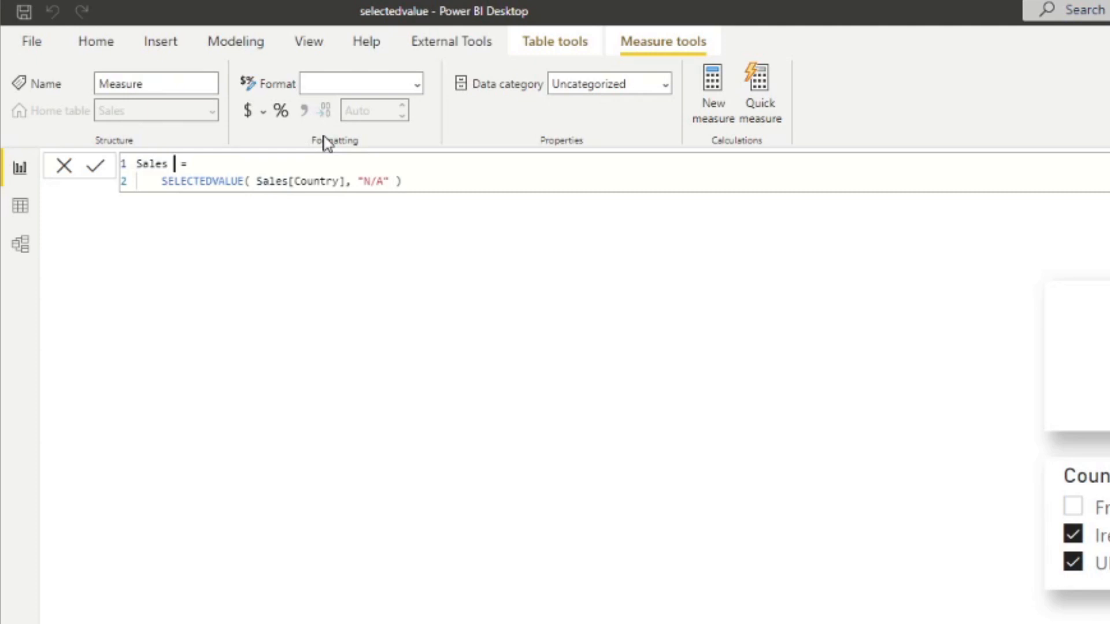
pyautogui.write('SV')
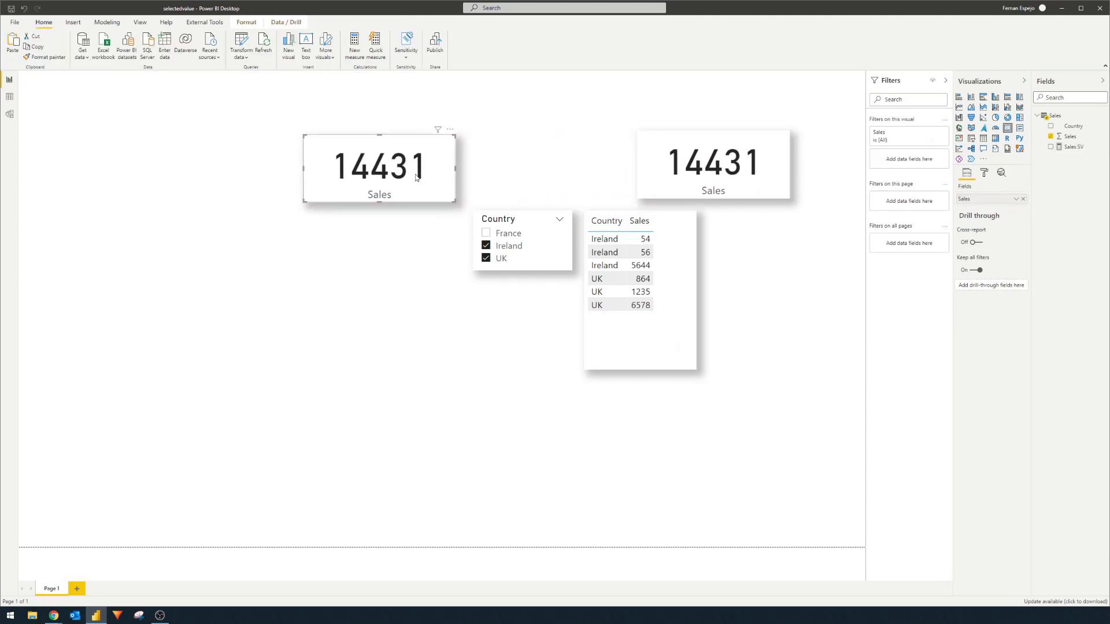
# - Move the Sales SV card beside Sales, then test it with Ireland, France and UK selected alone
pyautogui.moveTo(713, 163); pyautogui.dragTo(578, 165)
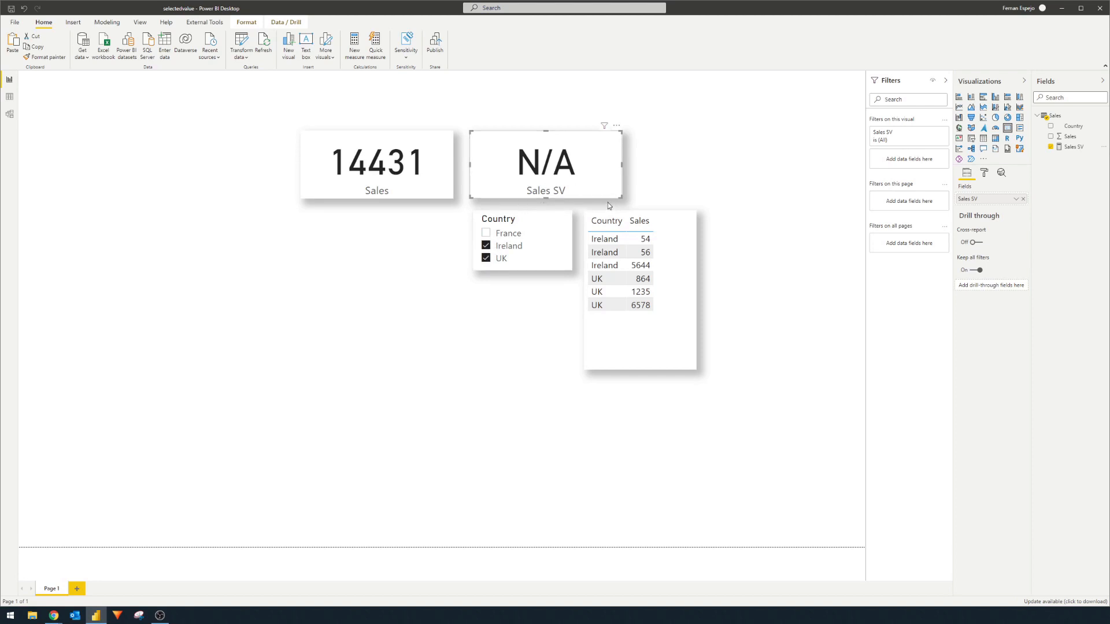
pyautogui.click(485, 258)
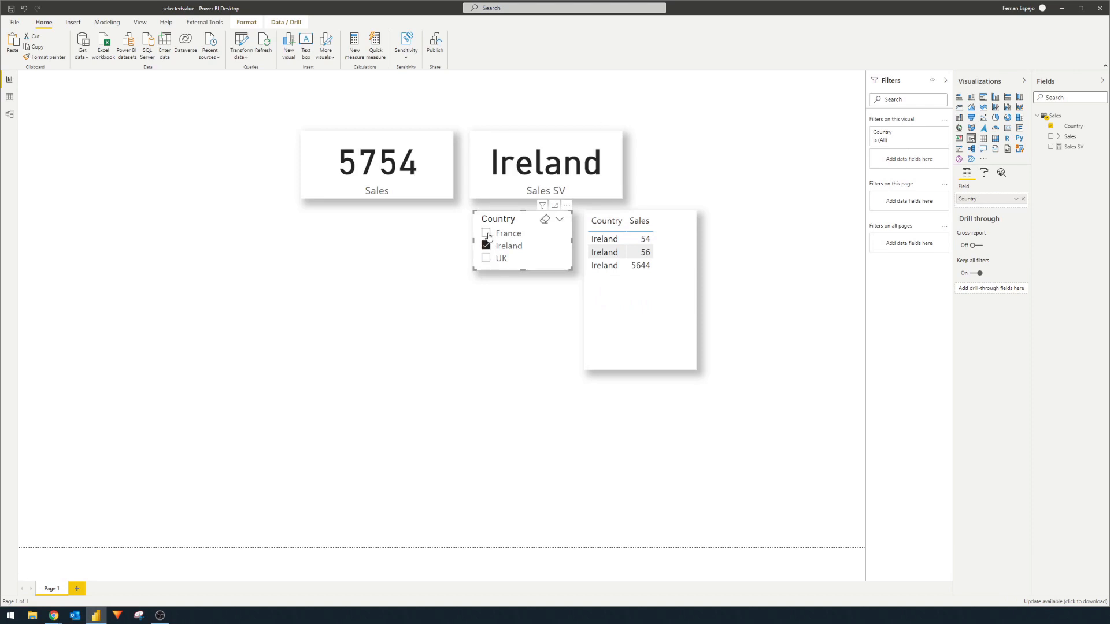
pyautogui.click(486, 233)
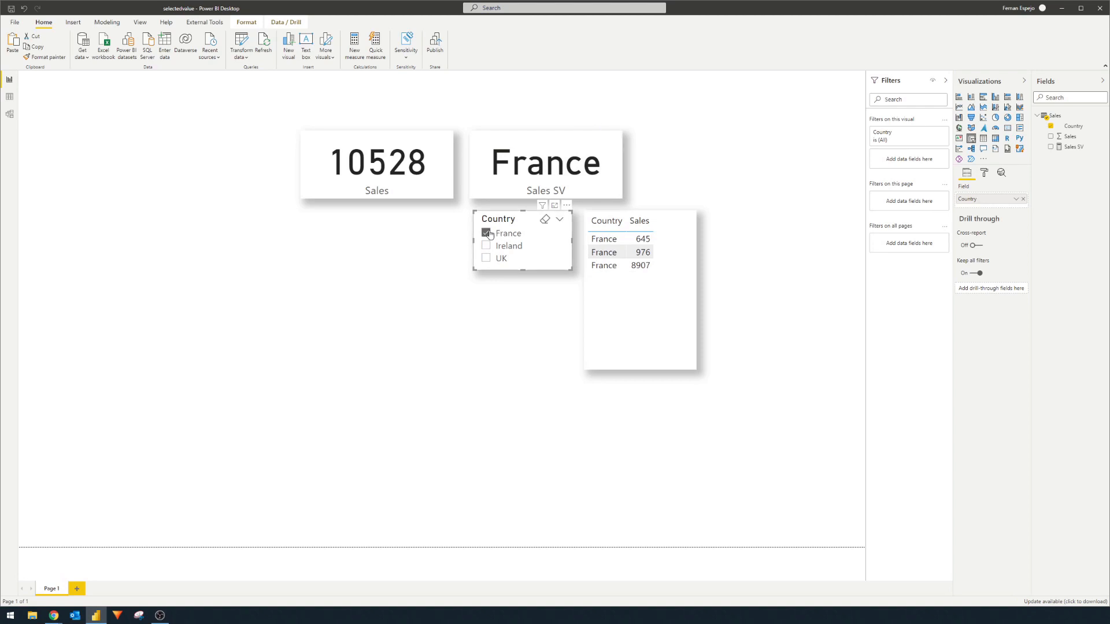
pyautogui.click(486, 258)
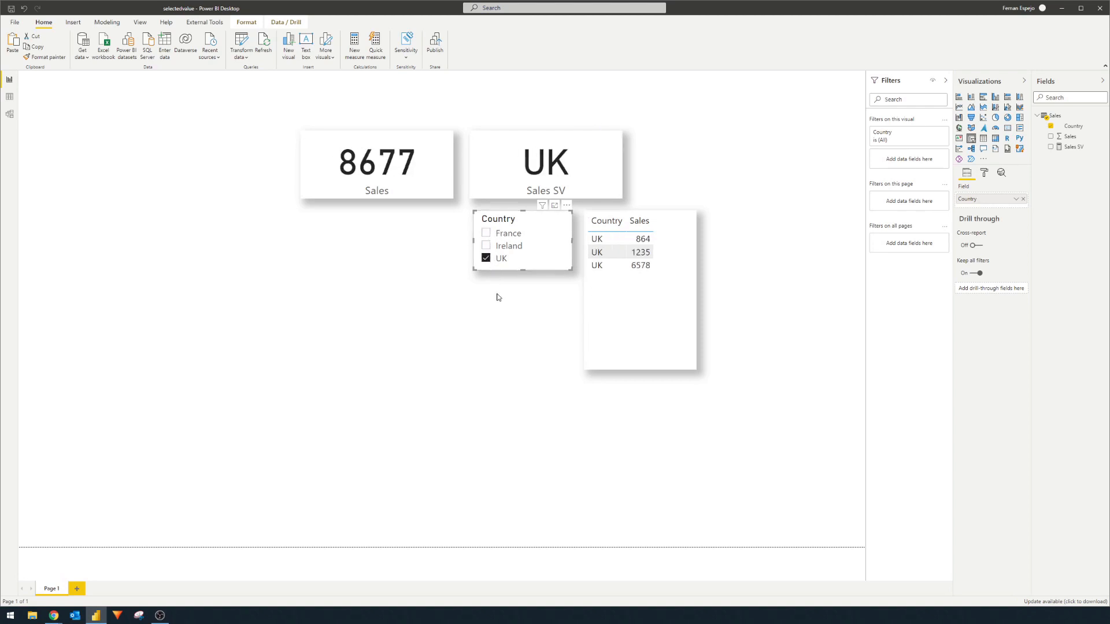
pyautogui.moveTo(526, 128)
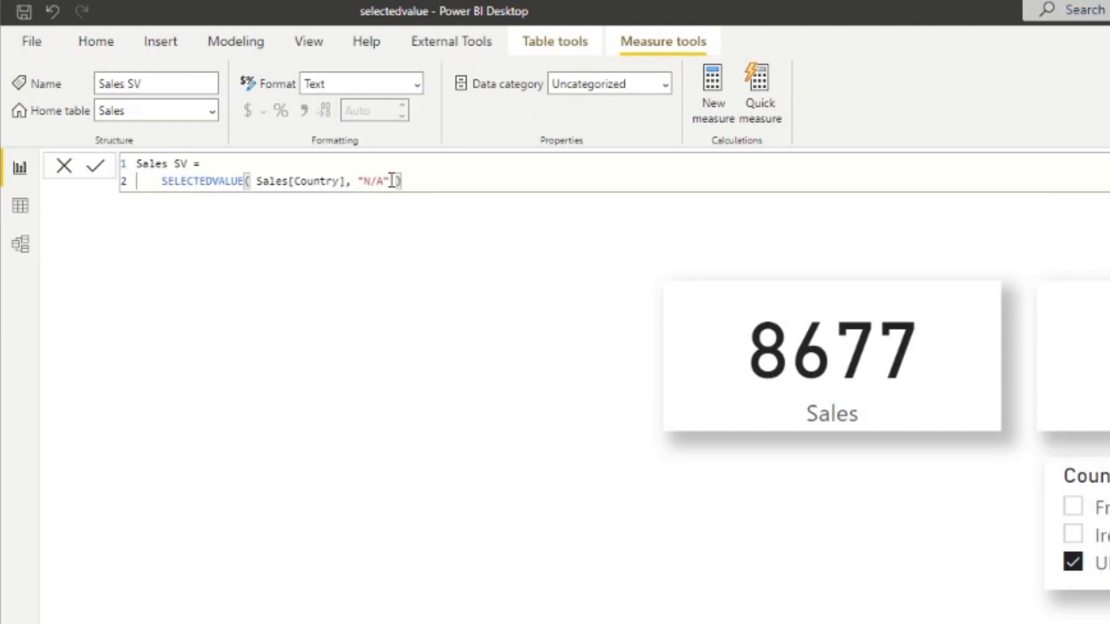
# - Replace the Sales SV body with IF(SELECTEDVALUE(Sales[Country]), SUM(Sales[Sales]), "N/A")
pyautogui.doubleClick(375, 181)
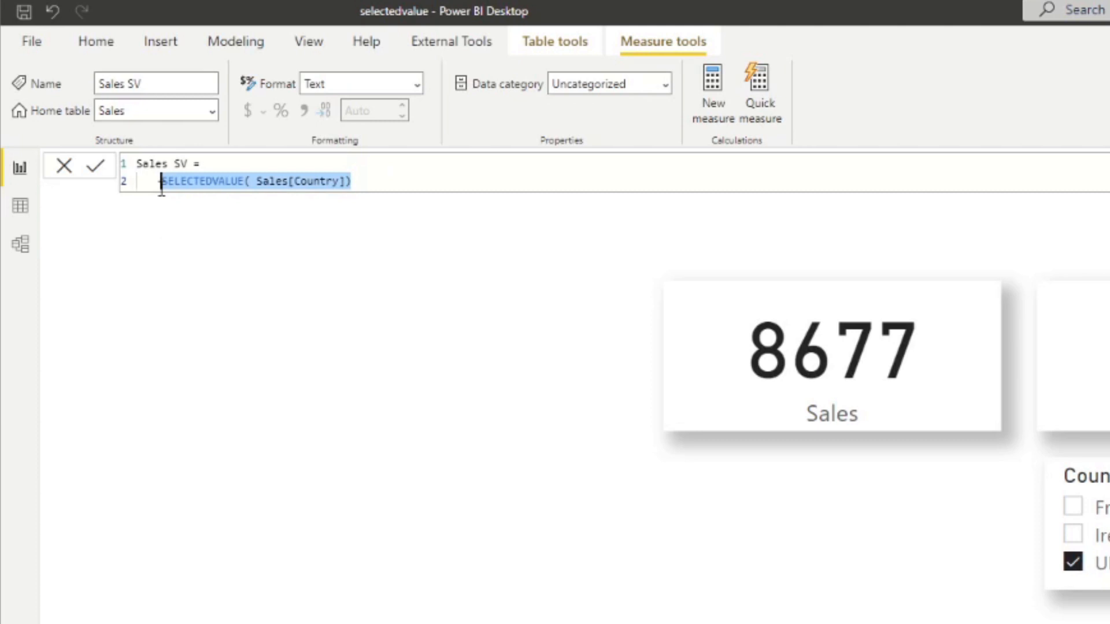
pyautogui.press('Delete')
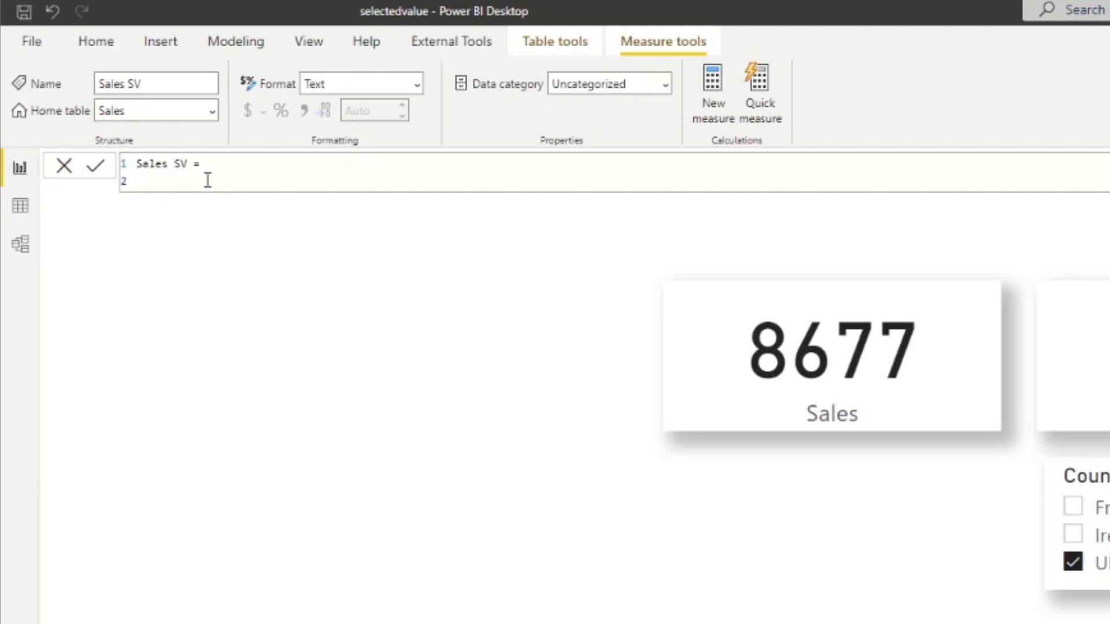
pyautogui.write('IF(')
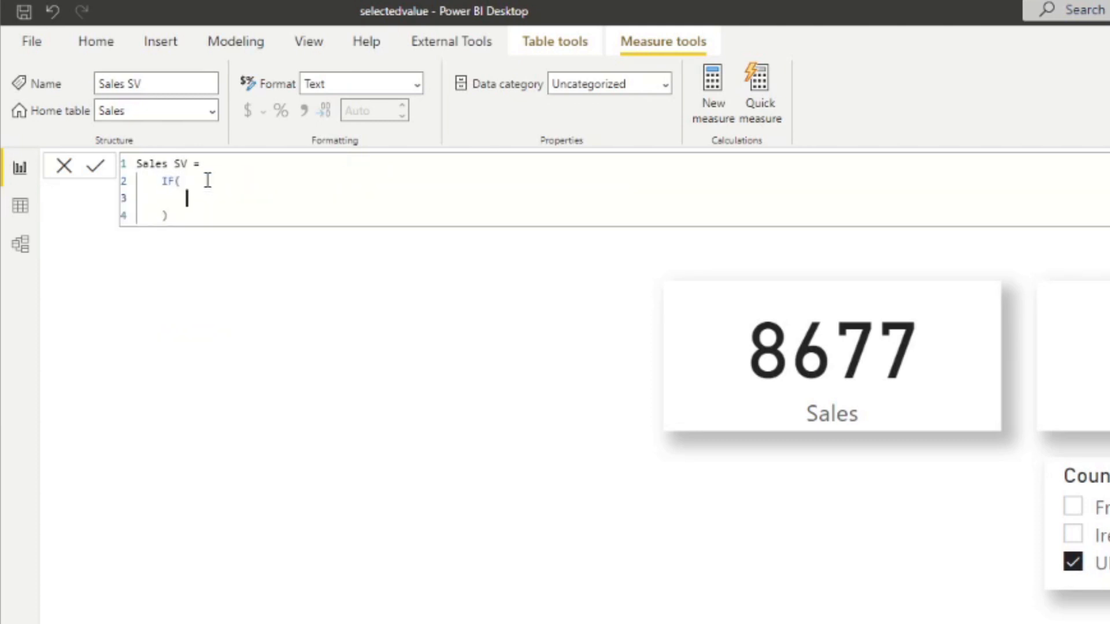
pyautogui.write('SELECTEDVALUE( Sales[Country])')
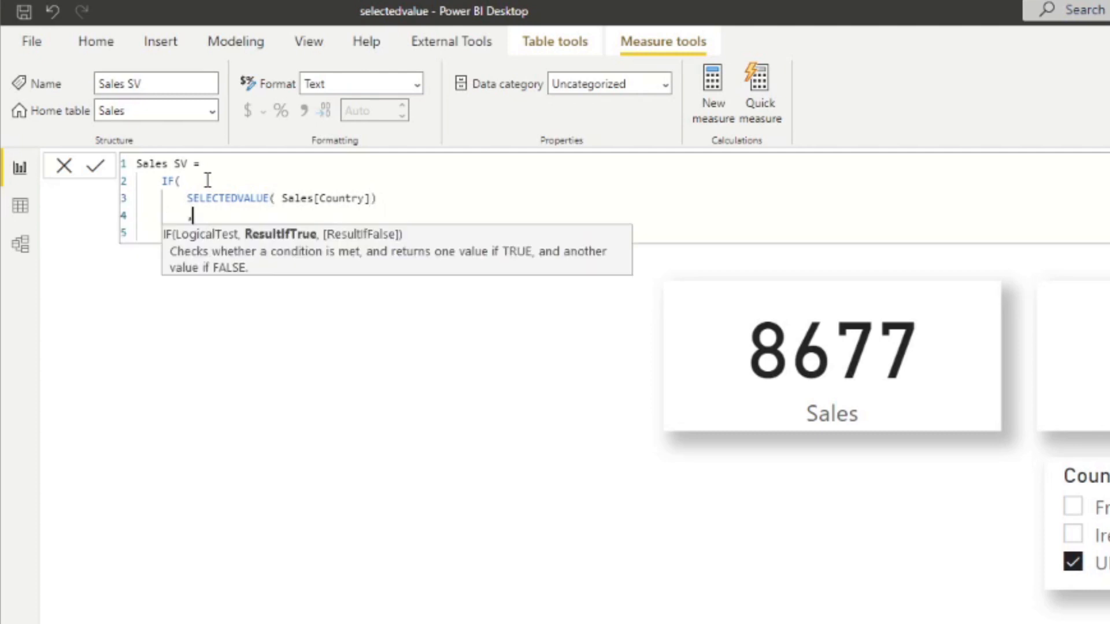
pyautogui.write(',')
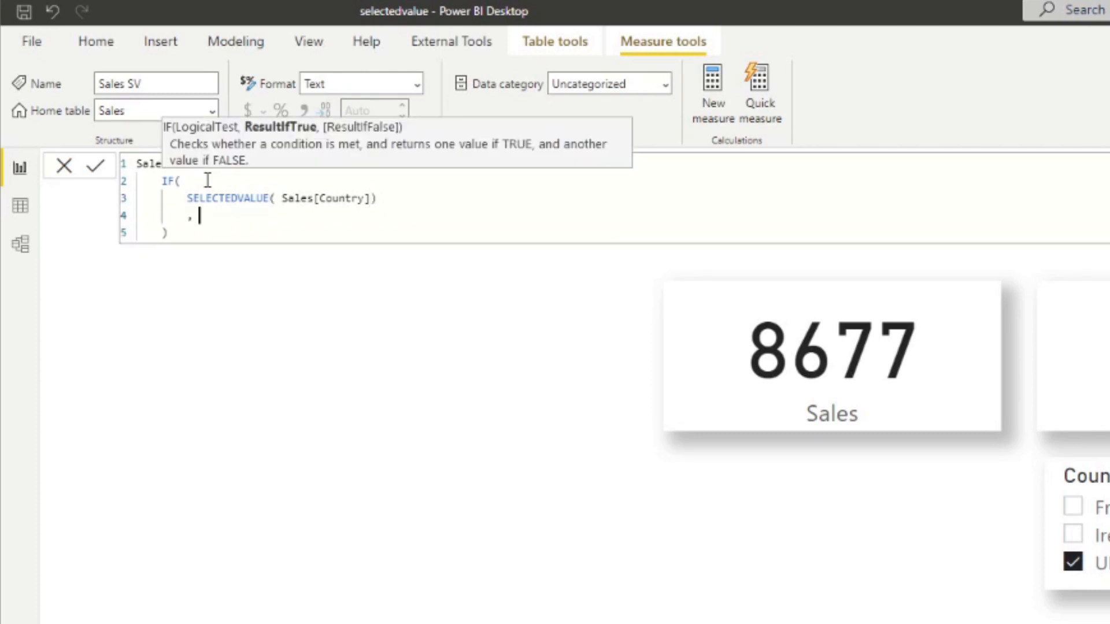
pyautogui.write('SUM(Sales[Sales')
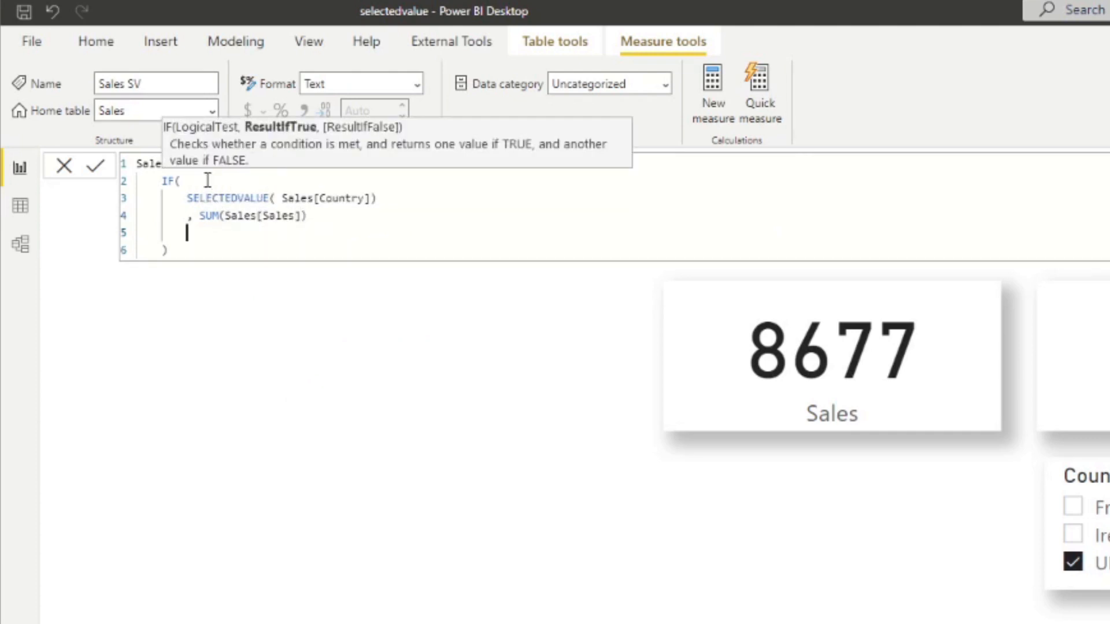
pyautogui.write(', ""')
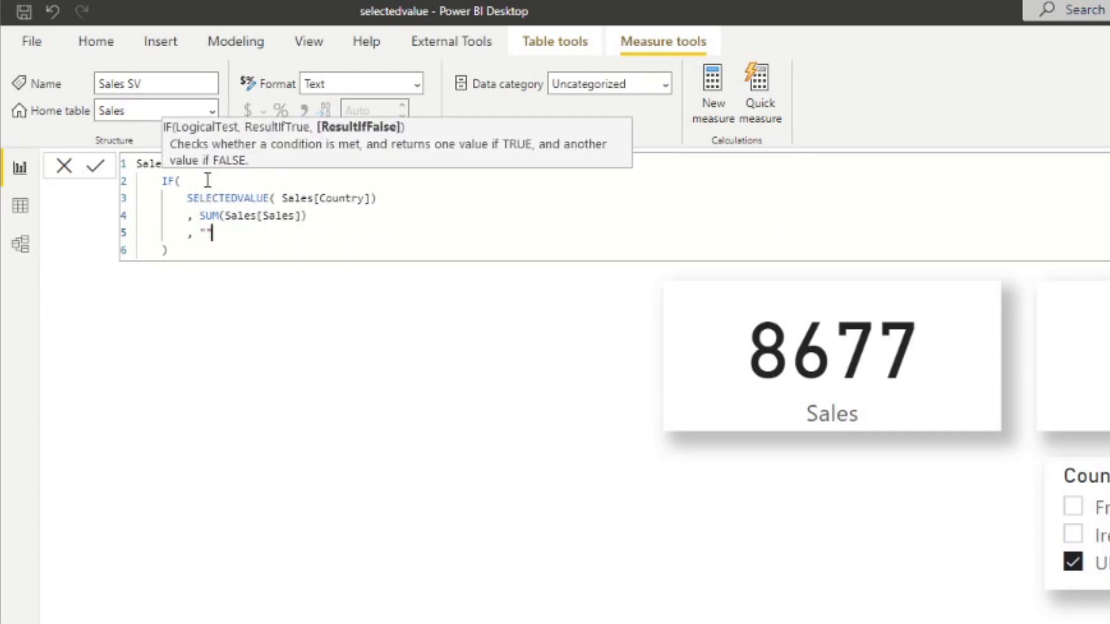
pyautogui.write('N/A')
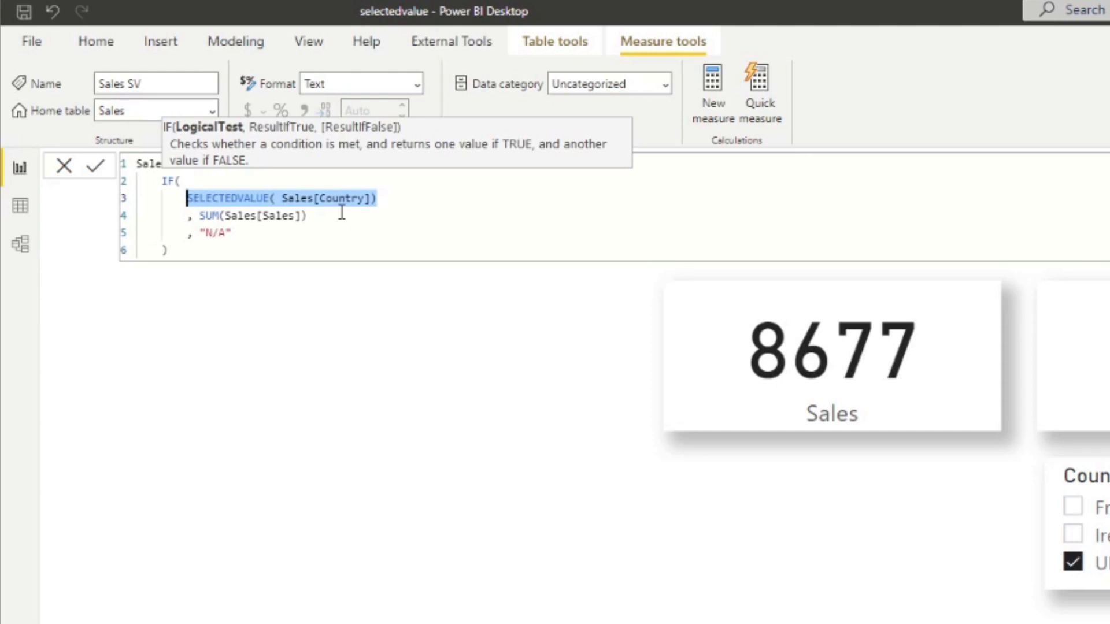
# - Change the IF condition to NOT(ISBLANK(SELECTEDVALUE(Sales[Country])))
pyautogui.press('Delete')
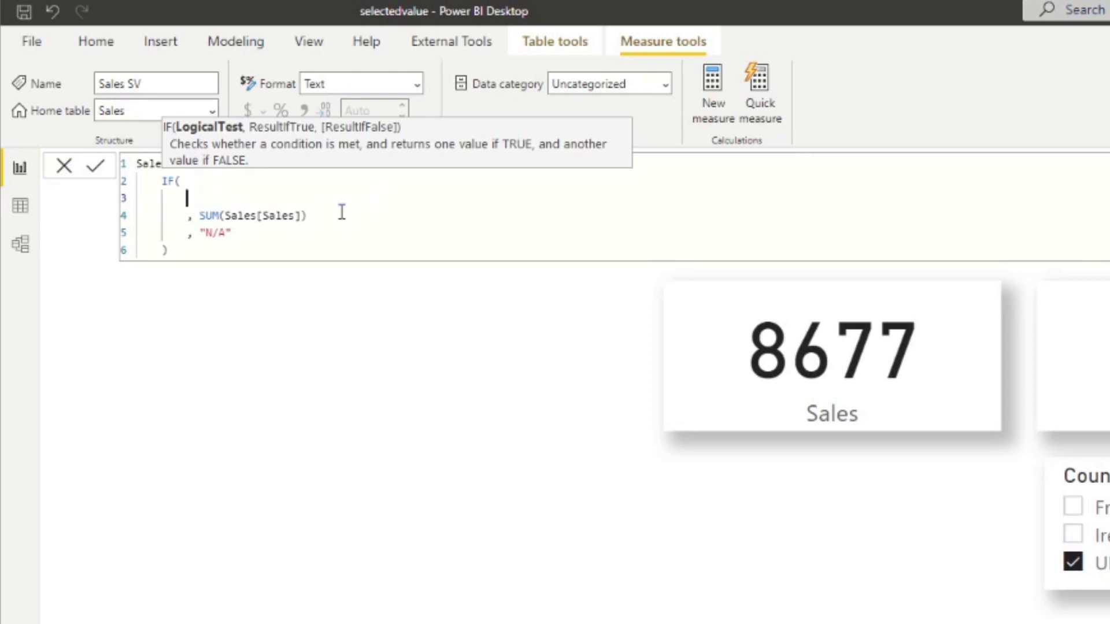
pyautogui.write('NOT(')
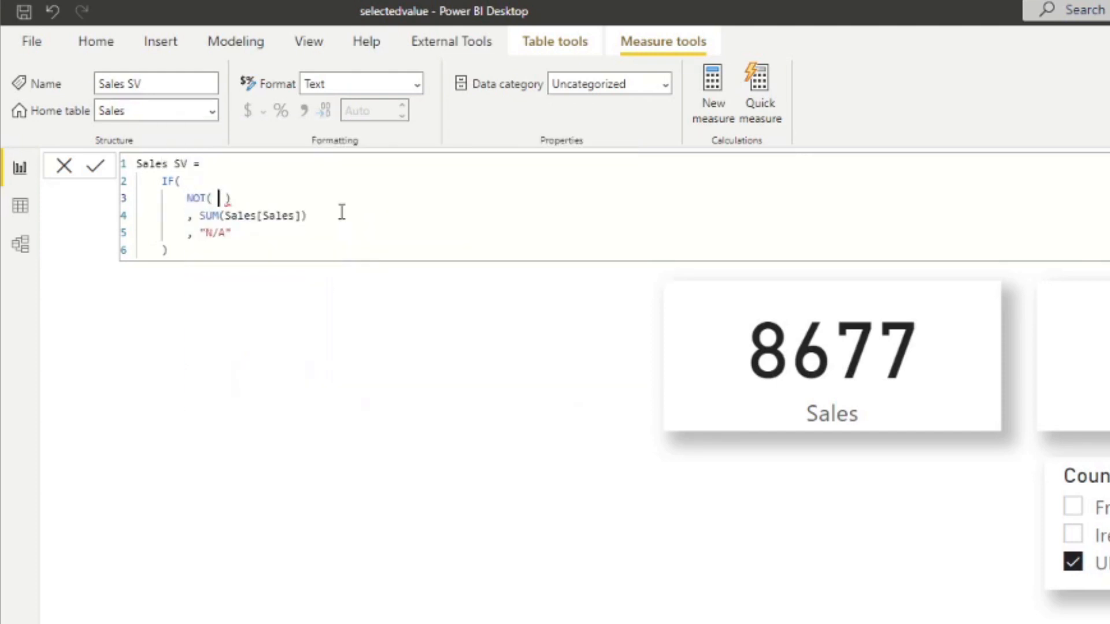
pyautogui.write('ISBLANK(')
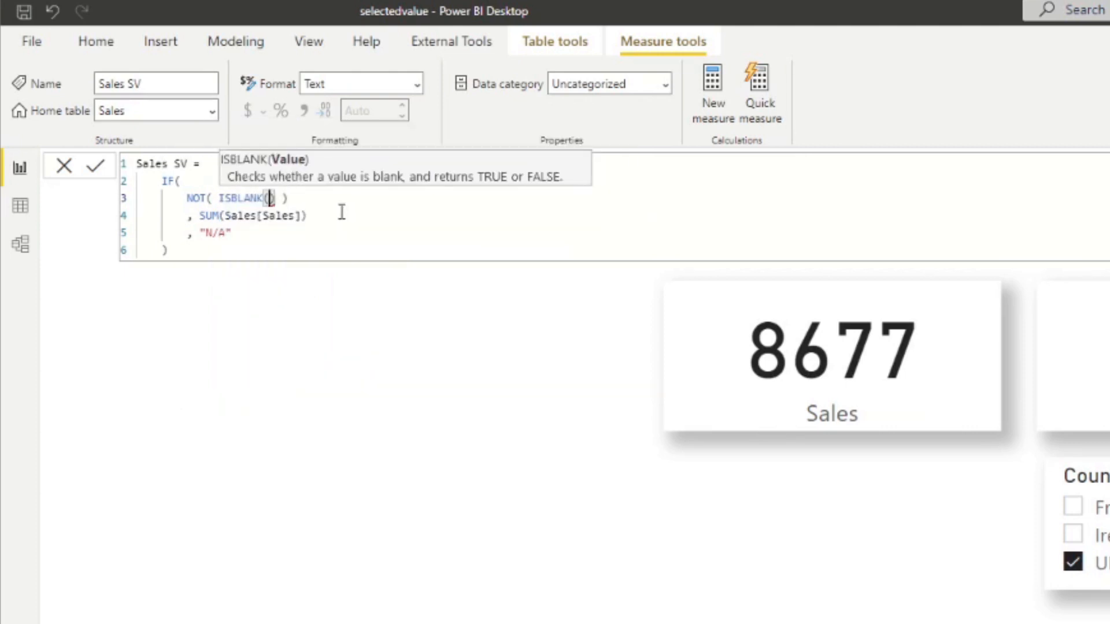
pyautogui.write('SELECTEDVALUE( Sales[Country] )')
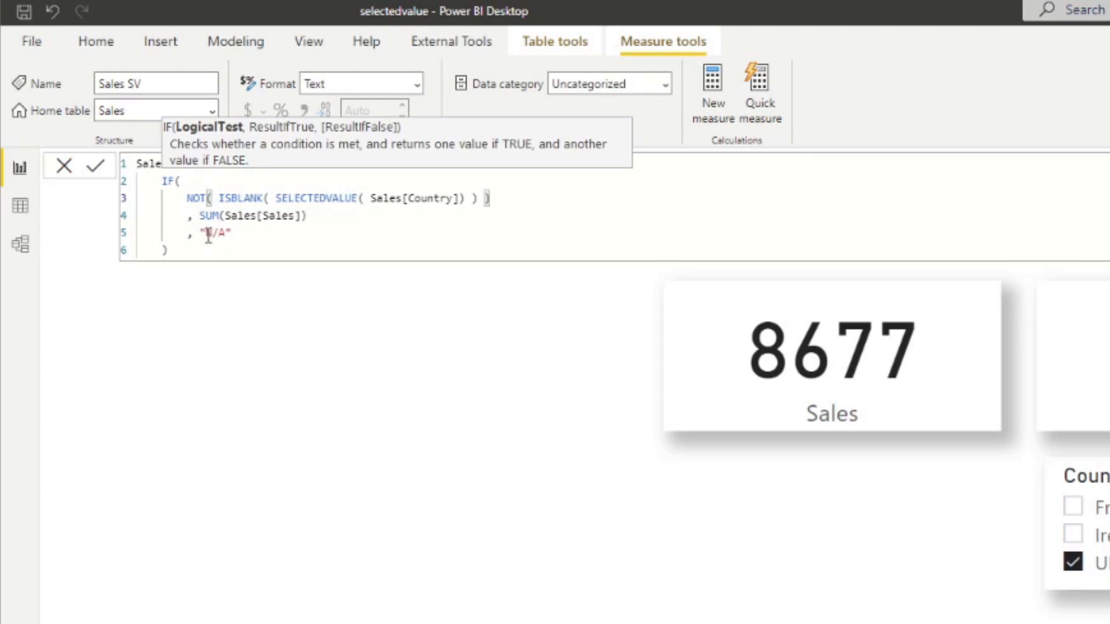
pyautogui.moveTo(339, 220)
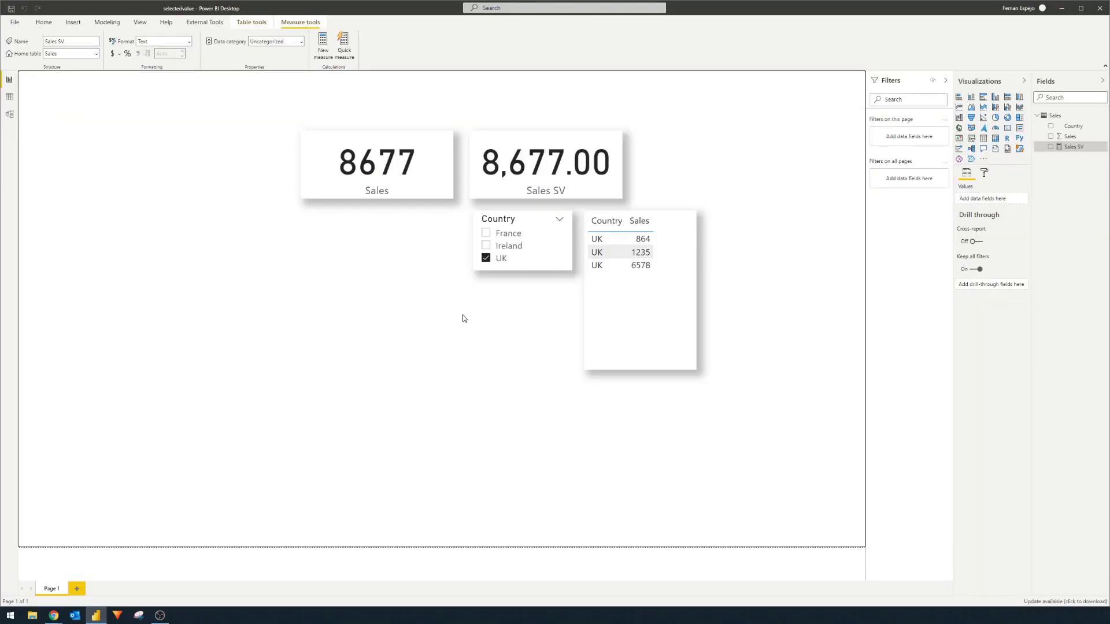
# - Toggle UK, Ireland plus UK, then Ireland alone to confirm Sales SV shows 8,677.00 or N/A
pyautogui.click(544, 163)
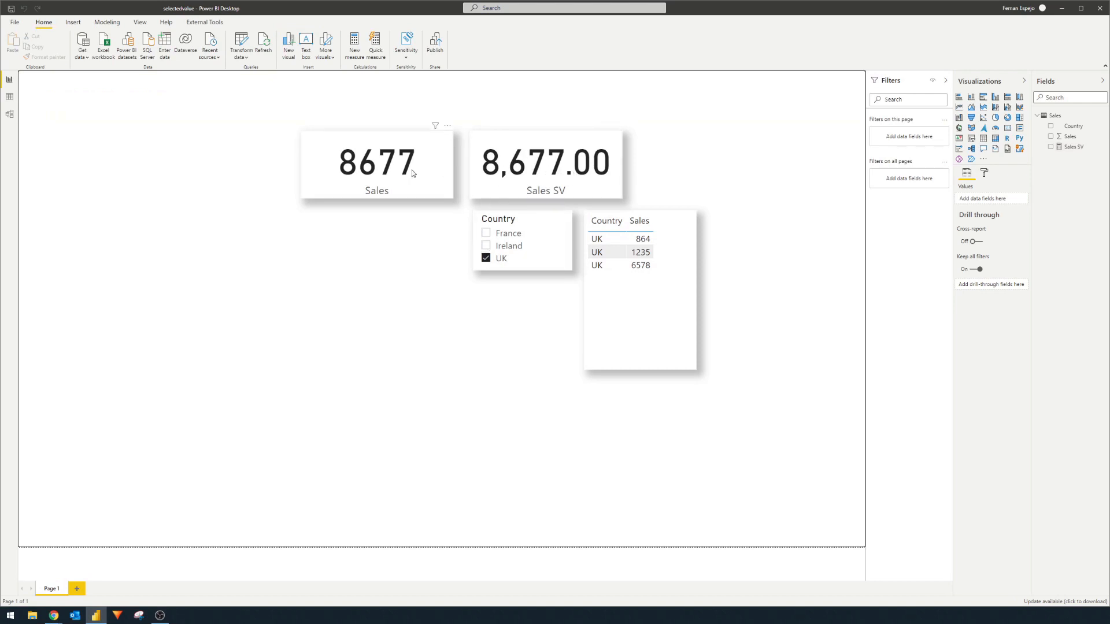
pyautogui.click(377, 163)
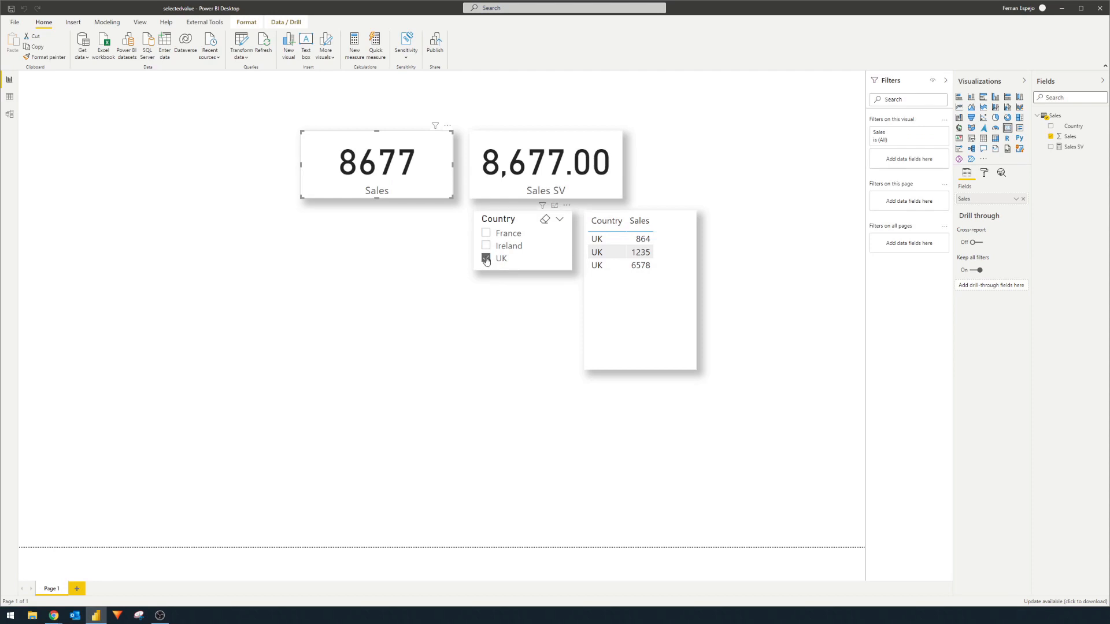
pyautogui.click(487, 245)
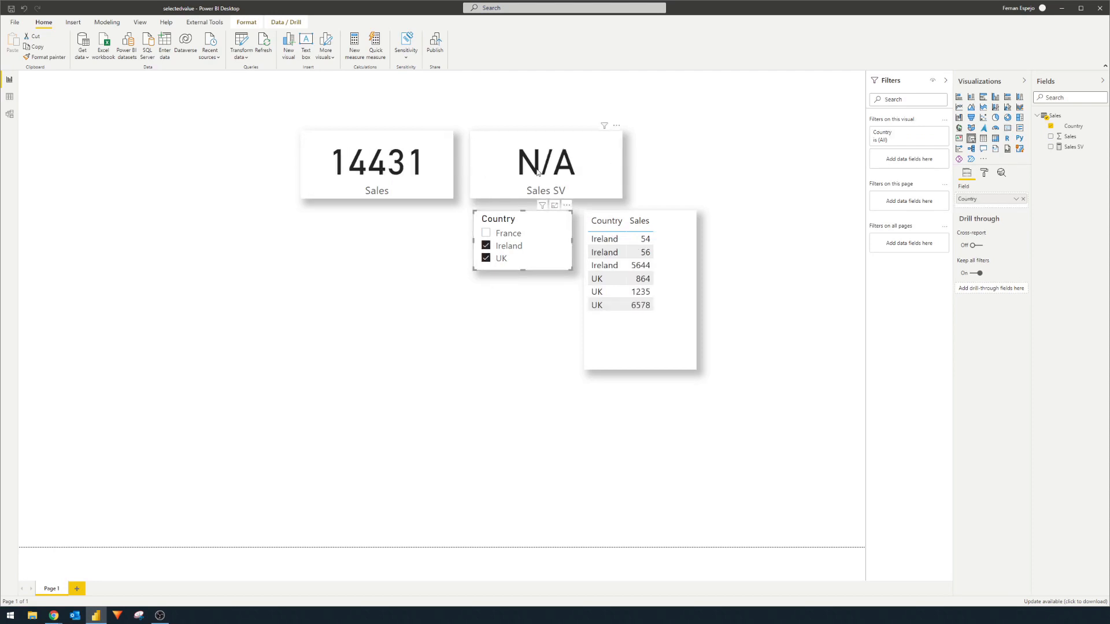
pyautogui.click(486, 257)
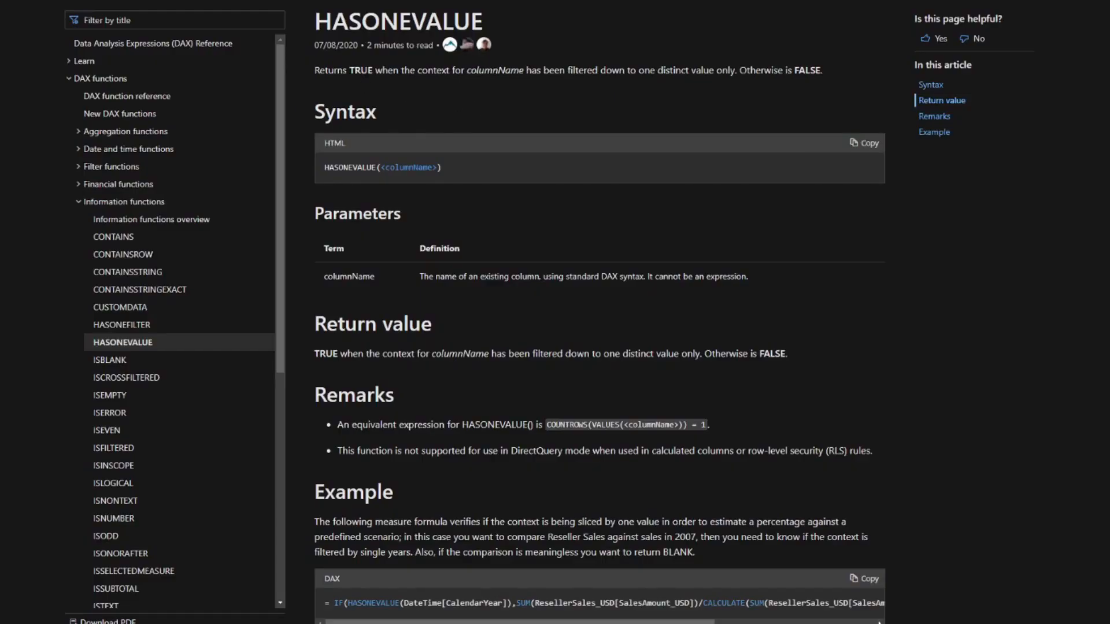
pyautogui.moveTo(397, 89)
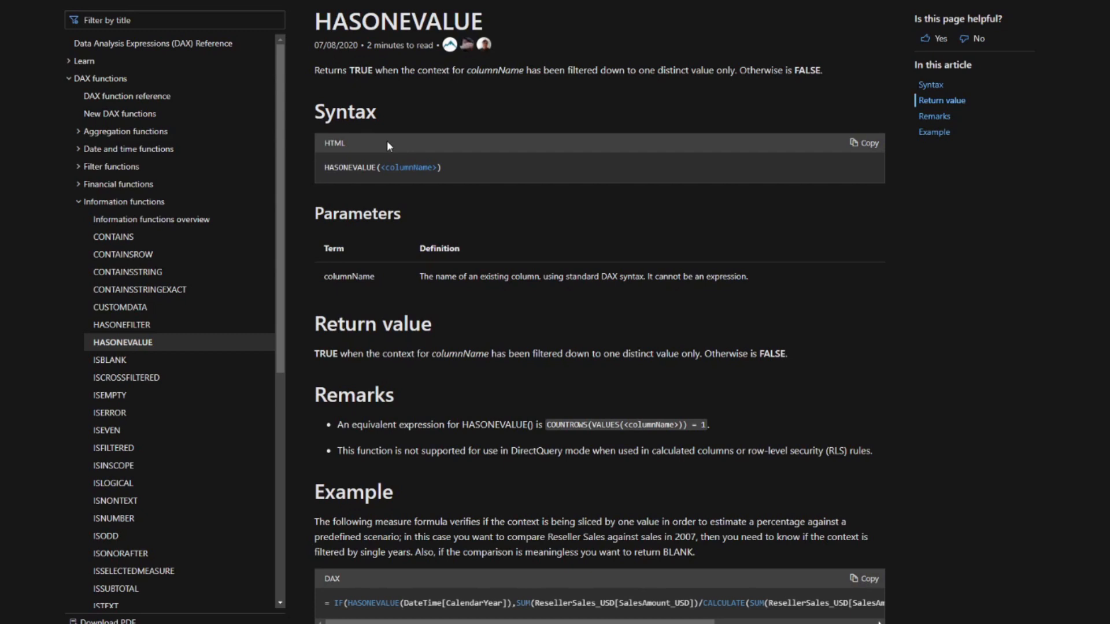
pyautogui.moveTo(476, 184)
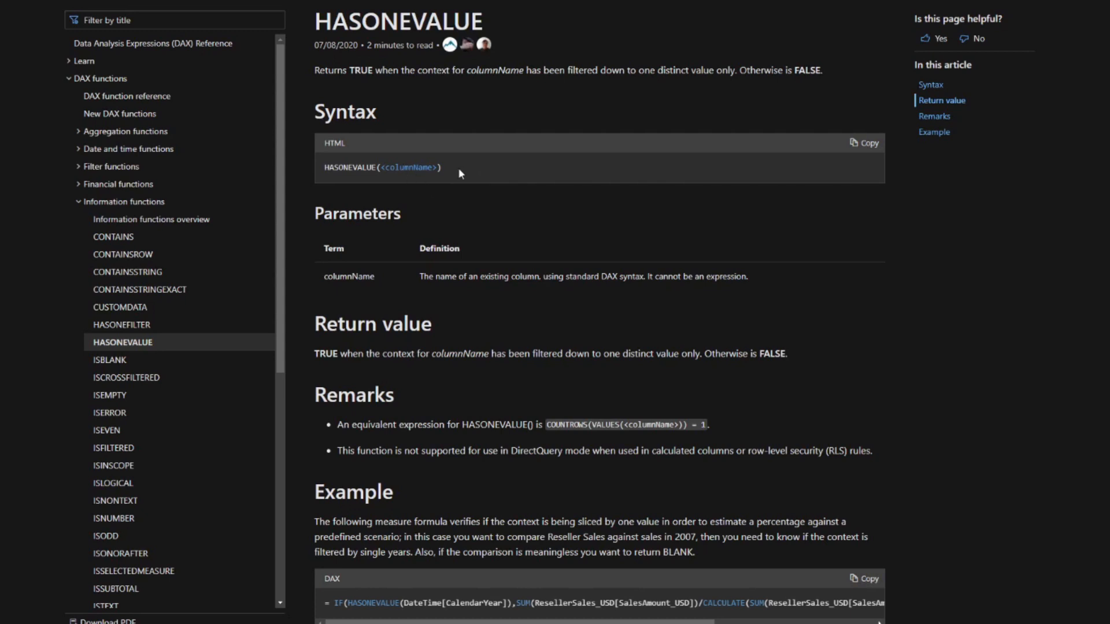
pyautogui.moveTo(462, 174)
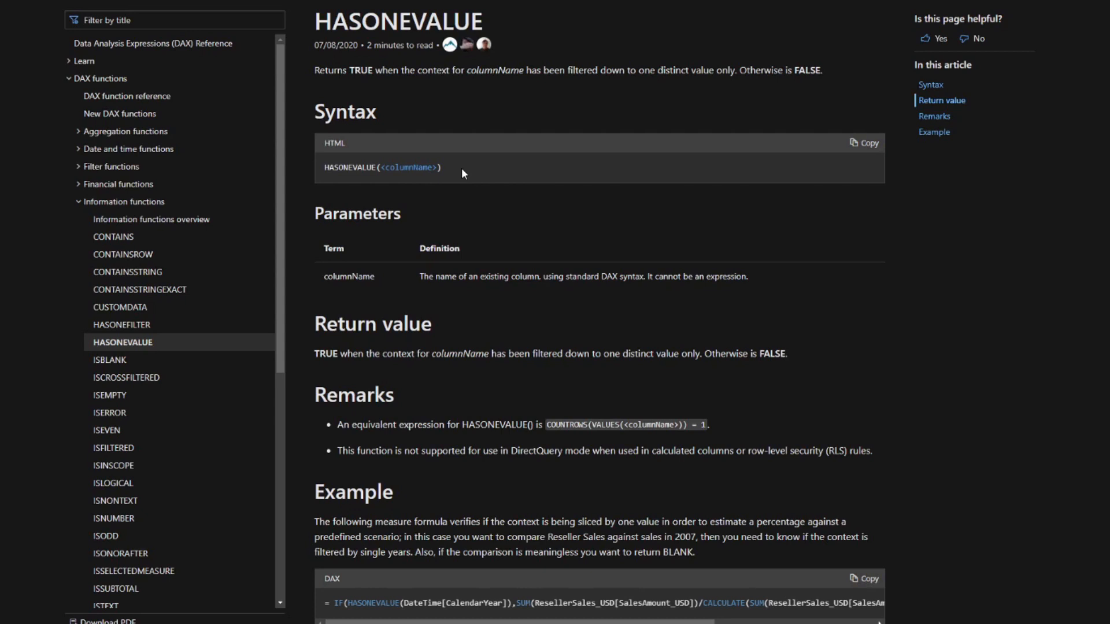
pyautogui.moveTo(451, 163)
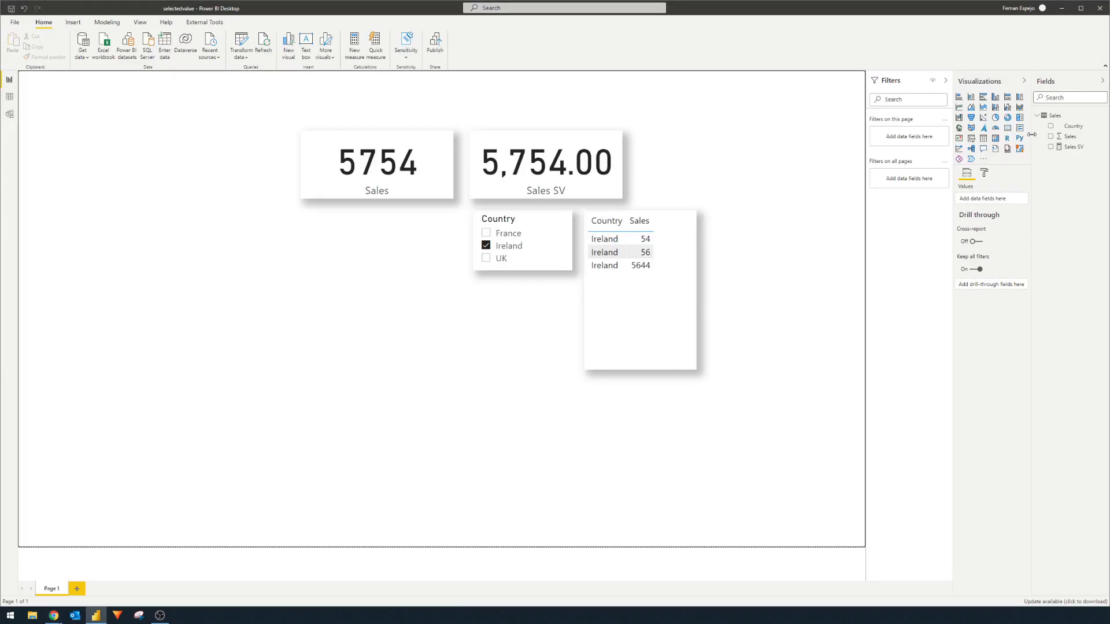
# - Create measure Sales HV = IF(HASONEVALUE(Sales[Country]), SUM(Sales[Sales]), "N/A")
pyautogui.rightClick(1056, 116)
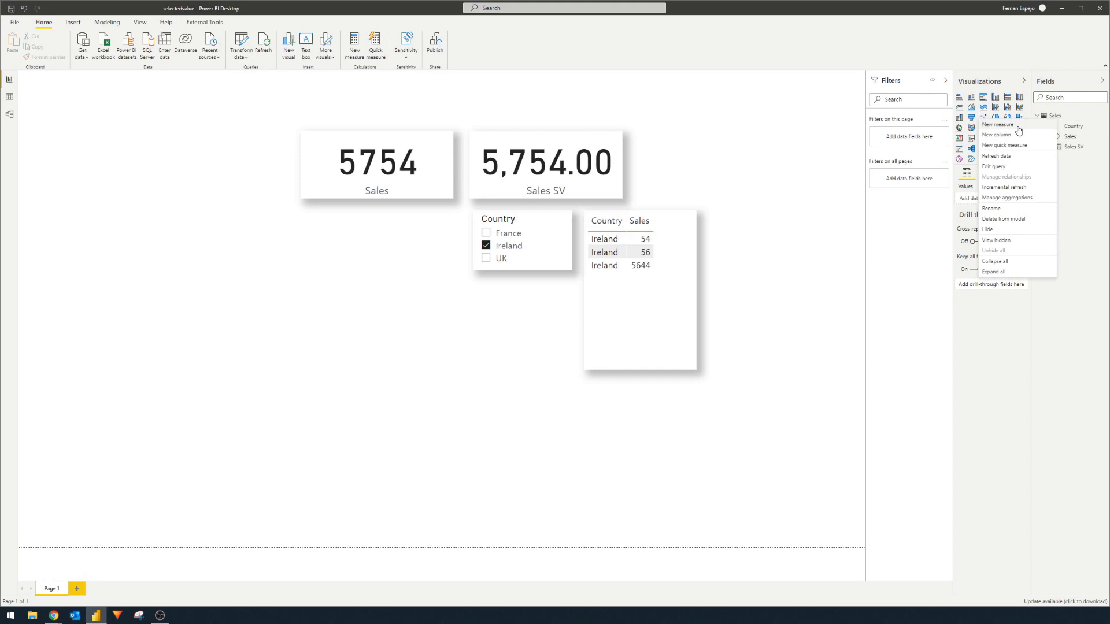
pyautogui.click(997, 125)
pyautogui.write('Sales')
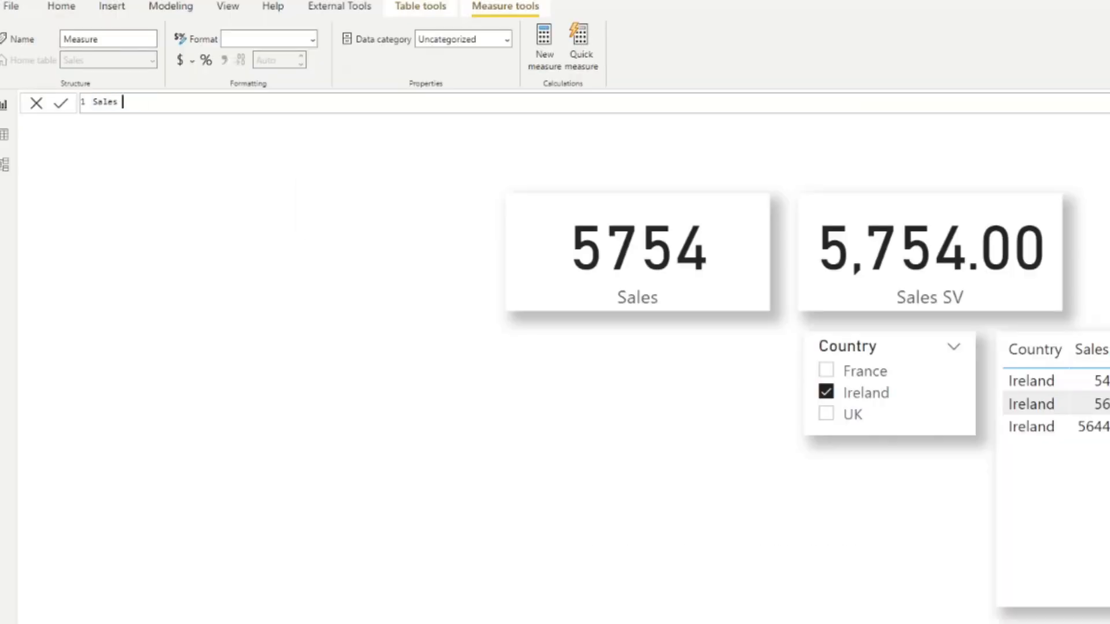
pyautogui.write('H')
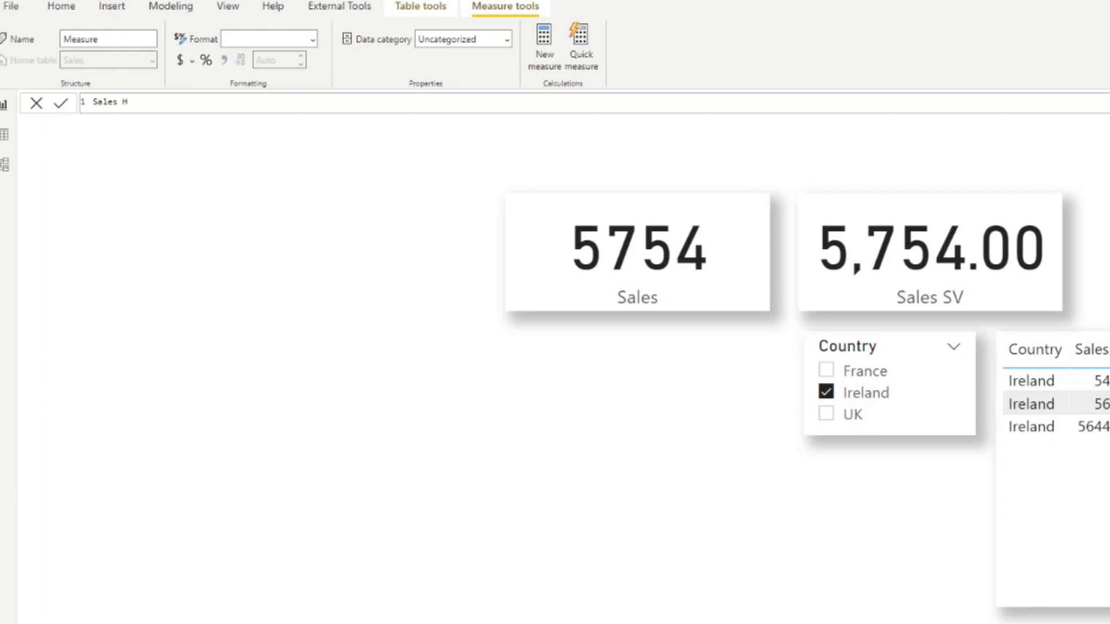
pyautogui.write('V =')
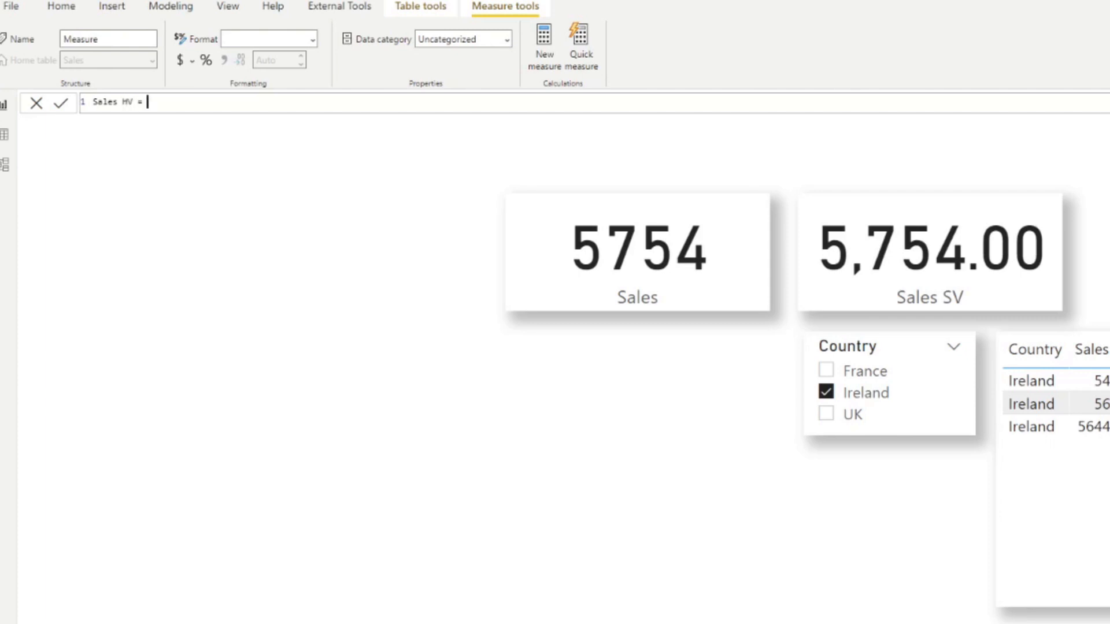
pyautogui.write('IF(')
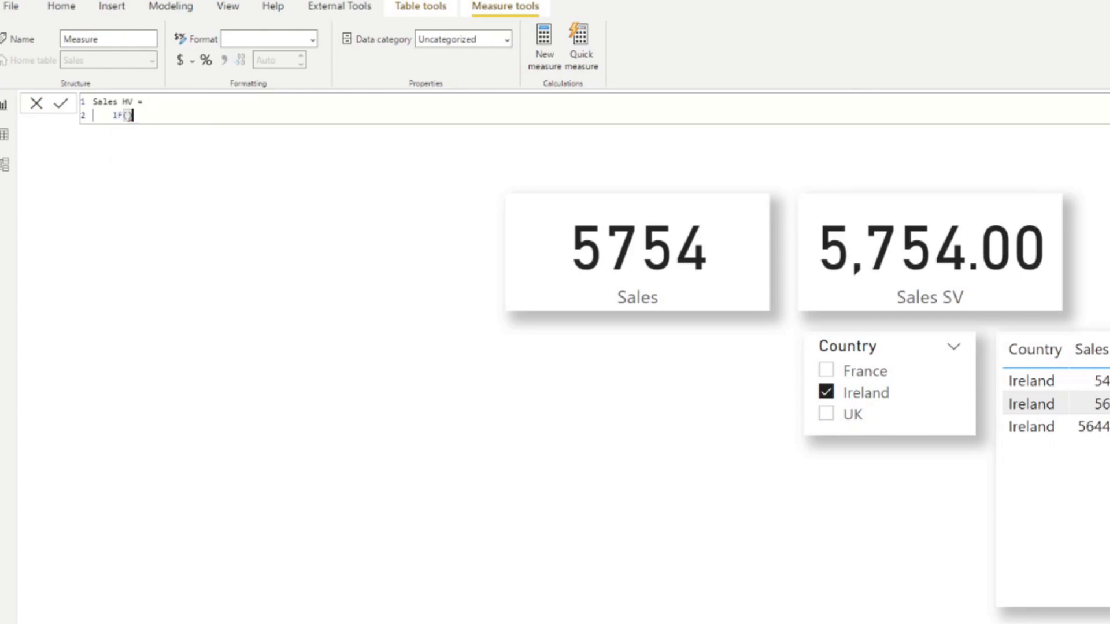
pyautogui.write('HASONEVALUE(')
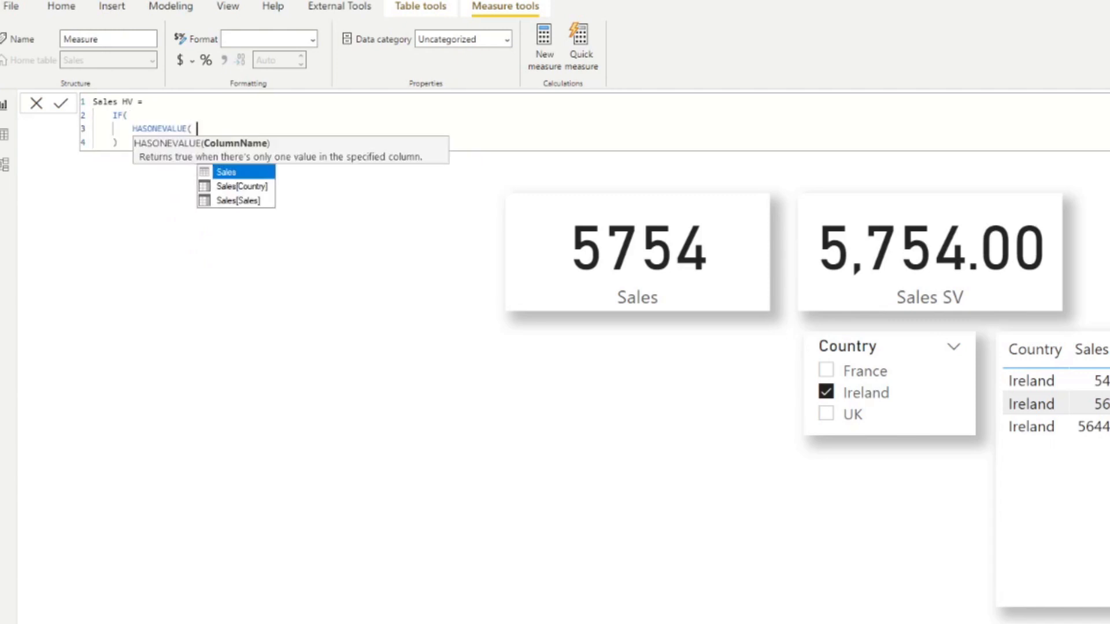
pyautogui.write('Sales[Country]')
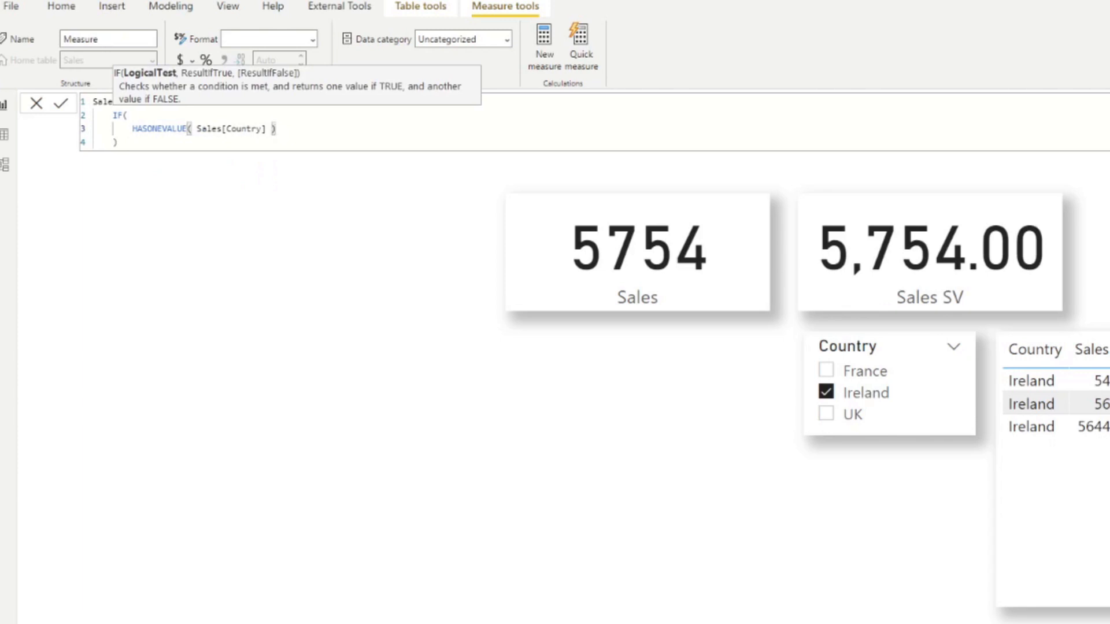
pyautogui.write(',')
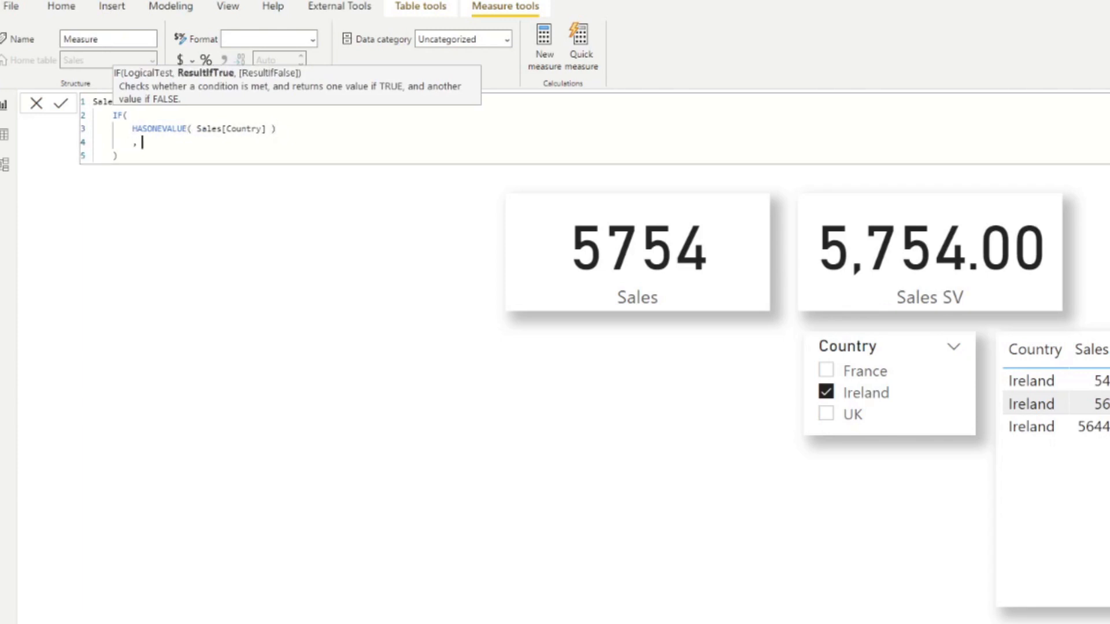
pyautogui.write('SUM')
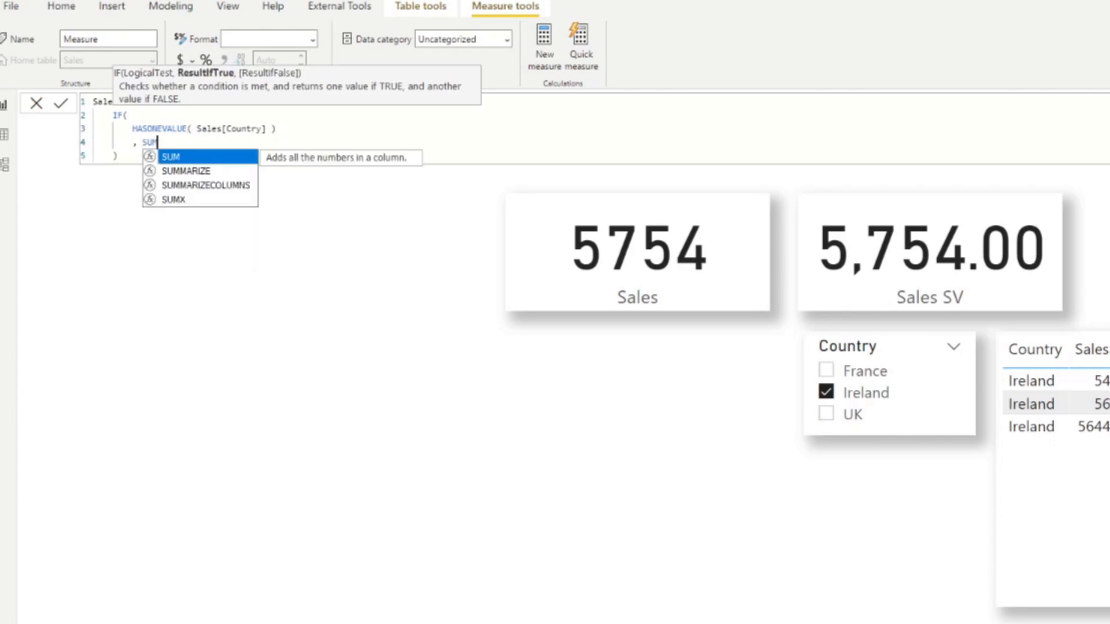
pyautogui.write('(Sales[Sales]')
pyautogui.write(', "N/A"')
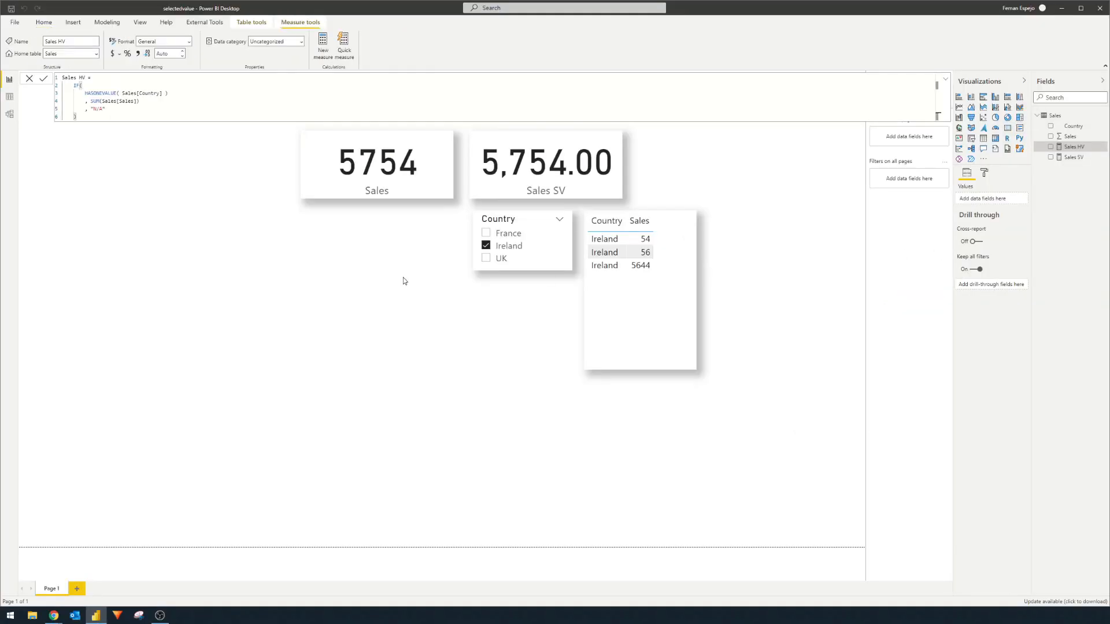
# - Copy the Sales SV card as a Sales HV card and test France, no country, and UK selections
pyautogui.click(544, 163)
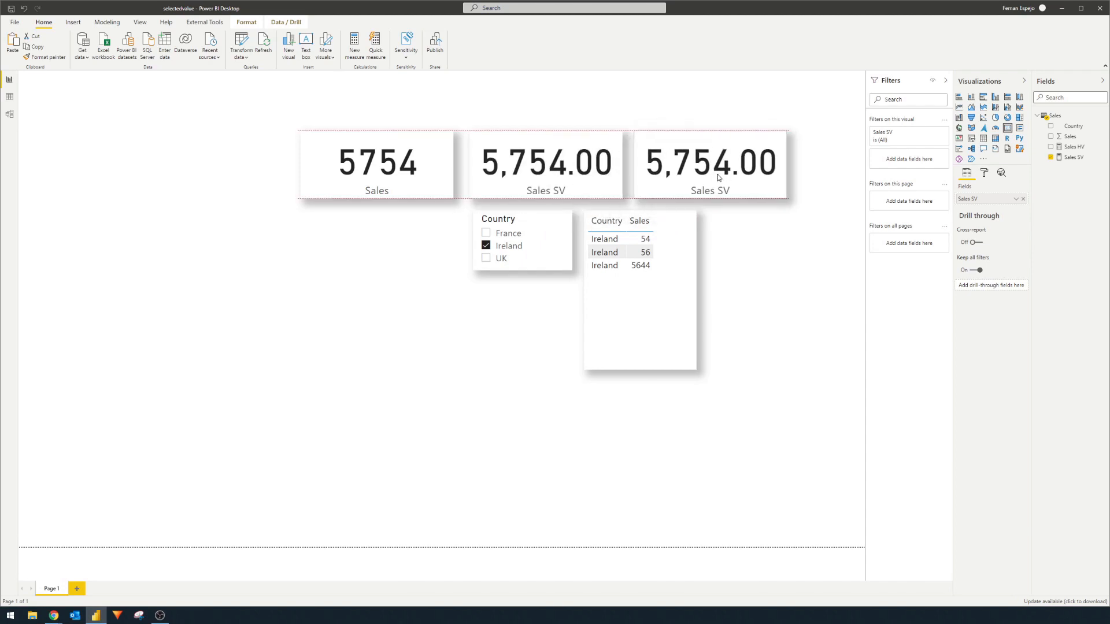
pyautogui.click(710, 163)
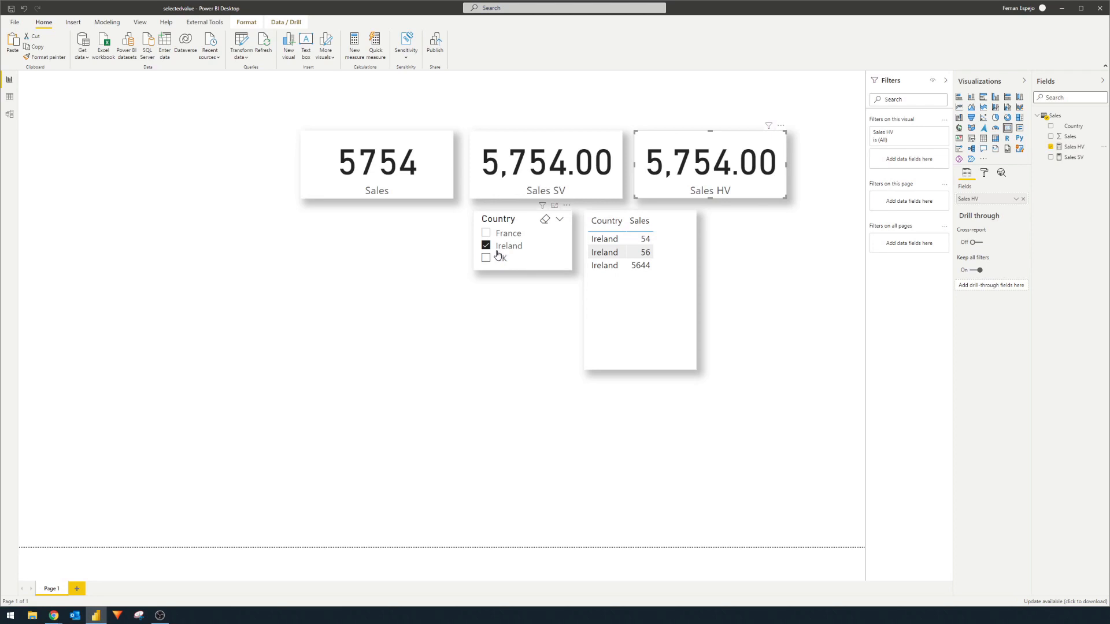
pyautogui.click(486, 232)
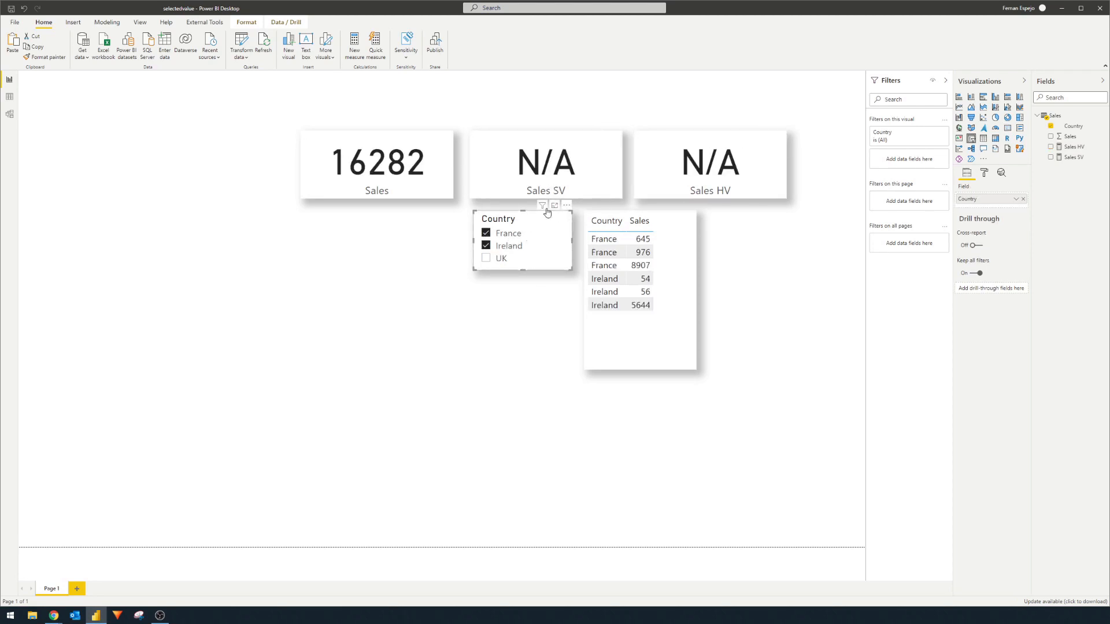
pyautogui.click(487, 245)
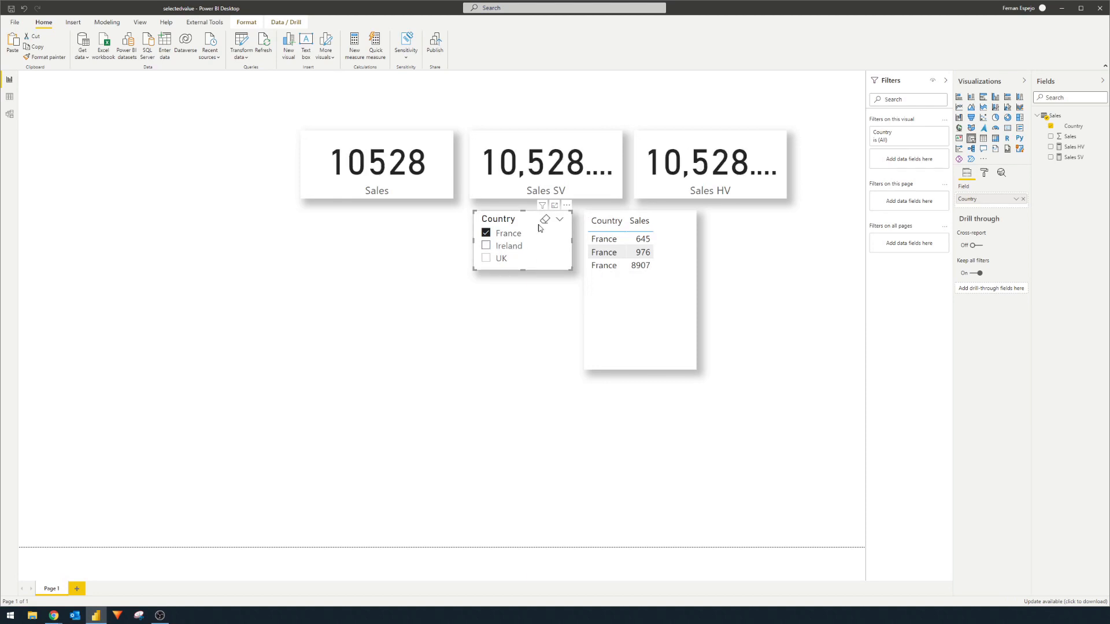
pyautogui.click(487, 233)
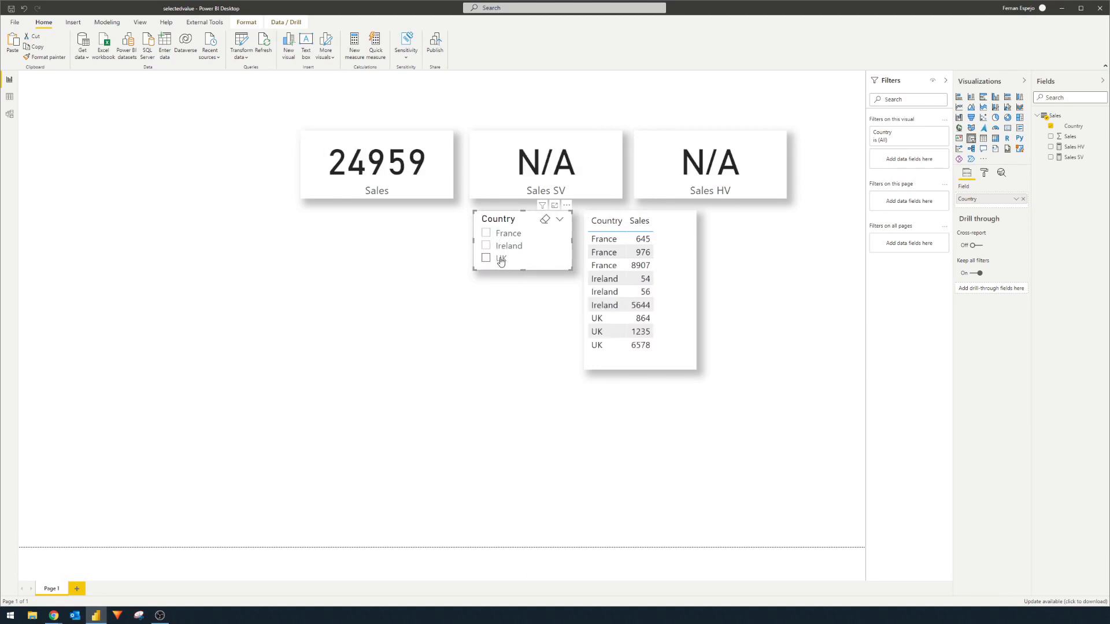
pyautogui.click(487, 258)
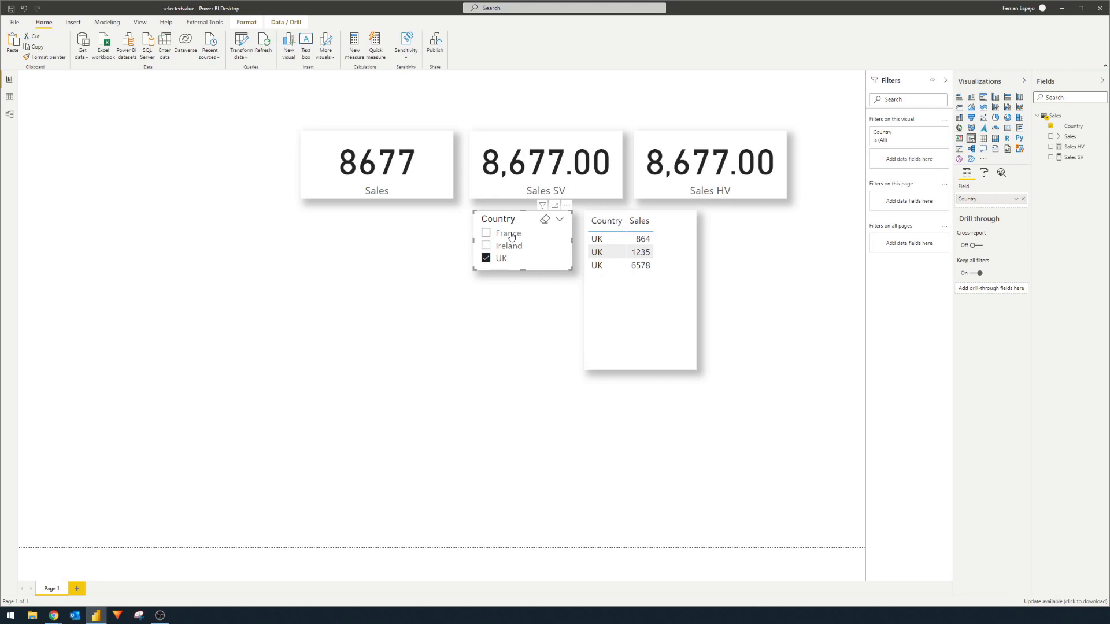